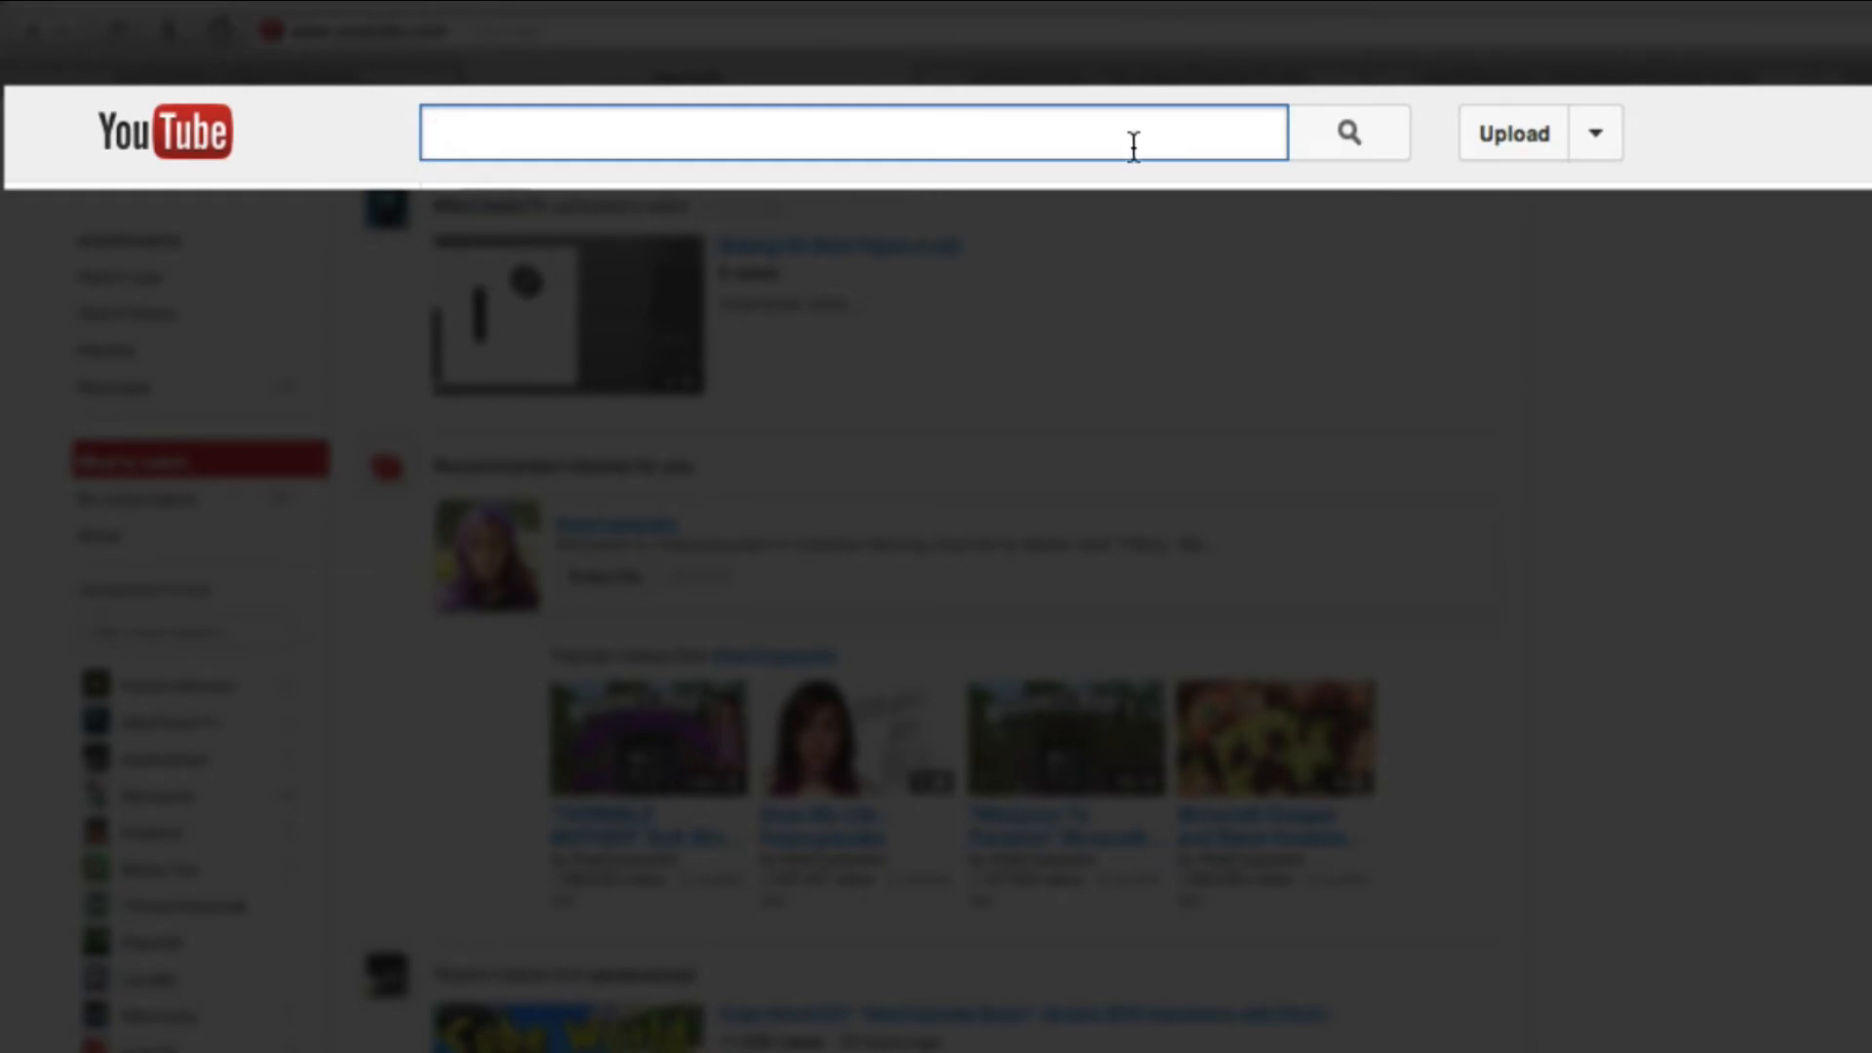
pyautogui.moveTo(1486, 150)
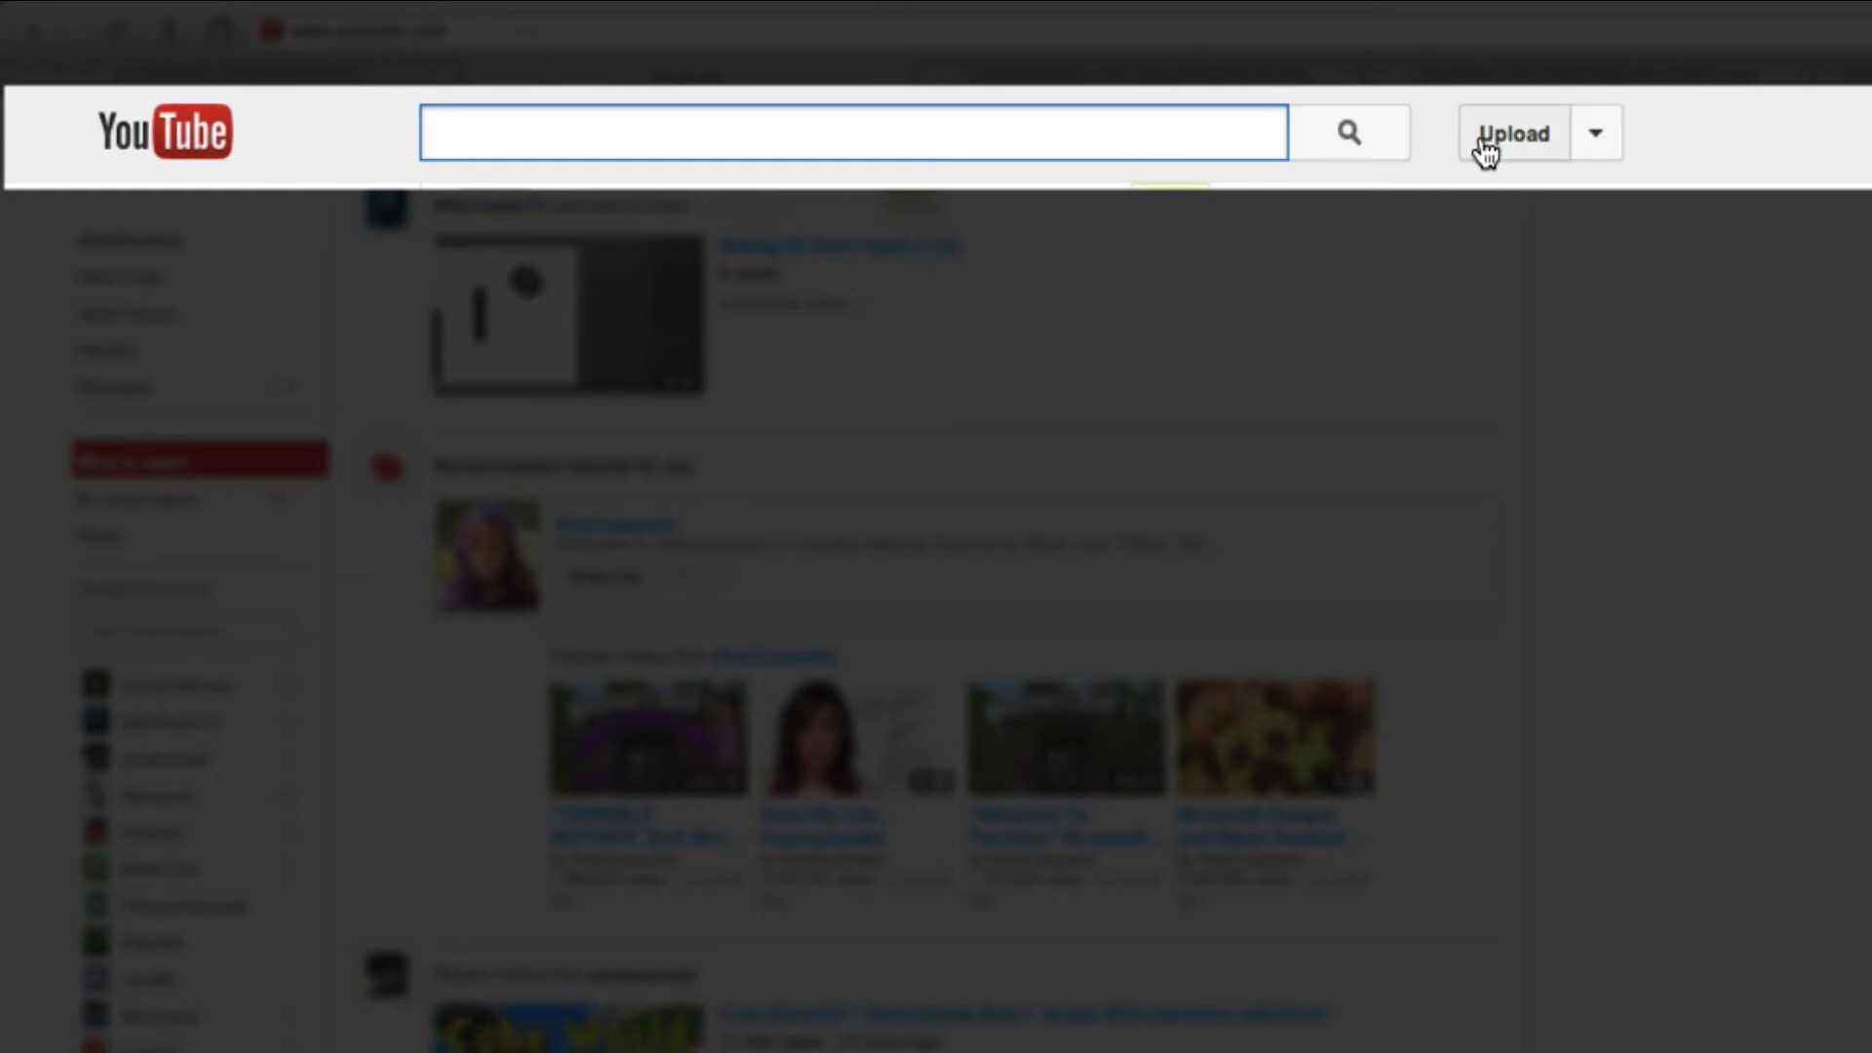
# Step: Start a YouTube upload by choosing the video file from the computer
pyautogui.click(1511, 133)
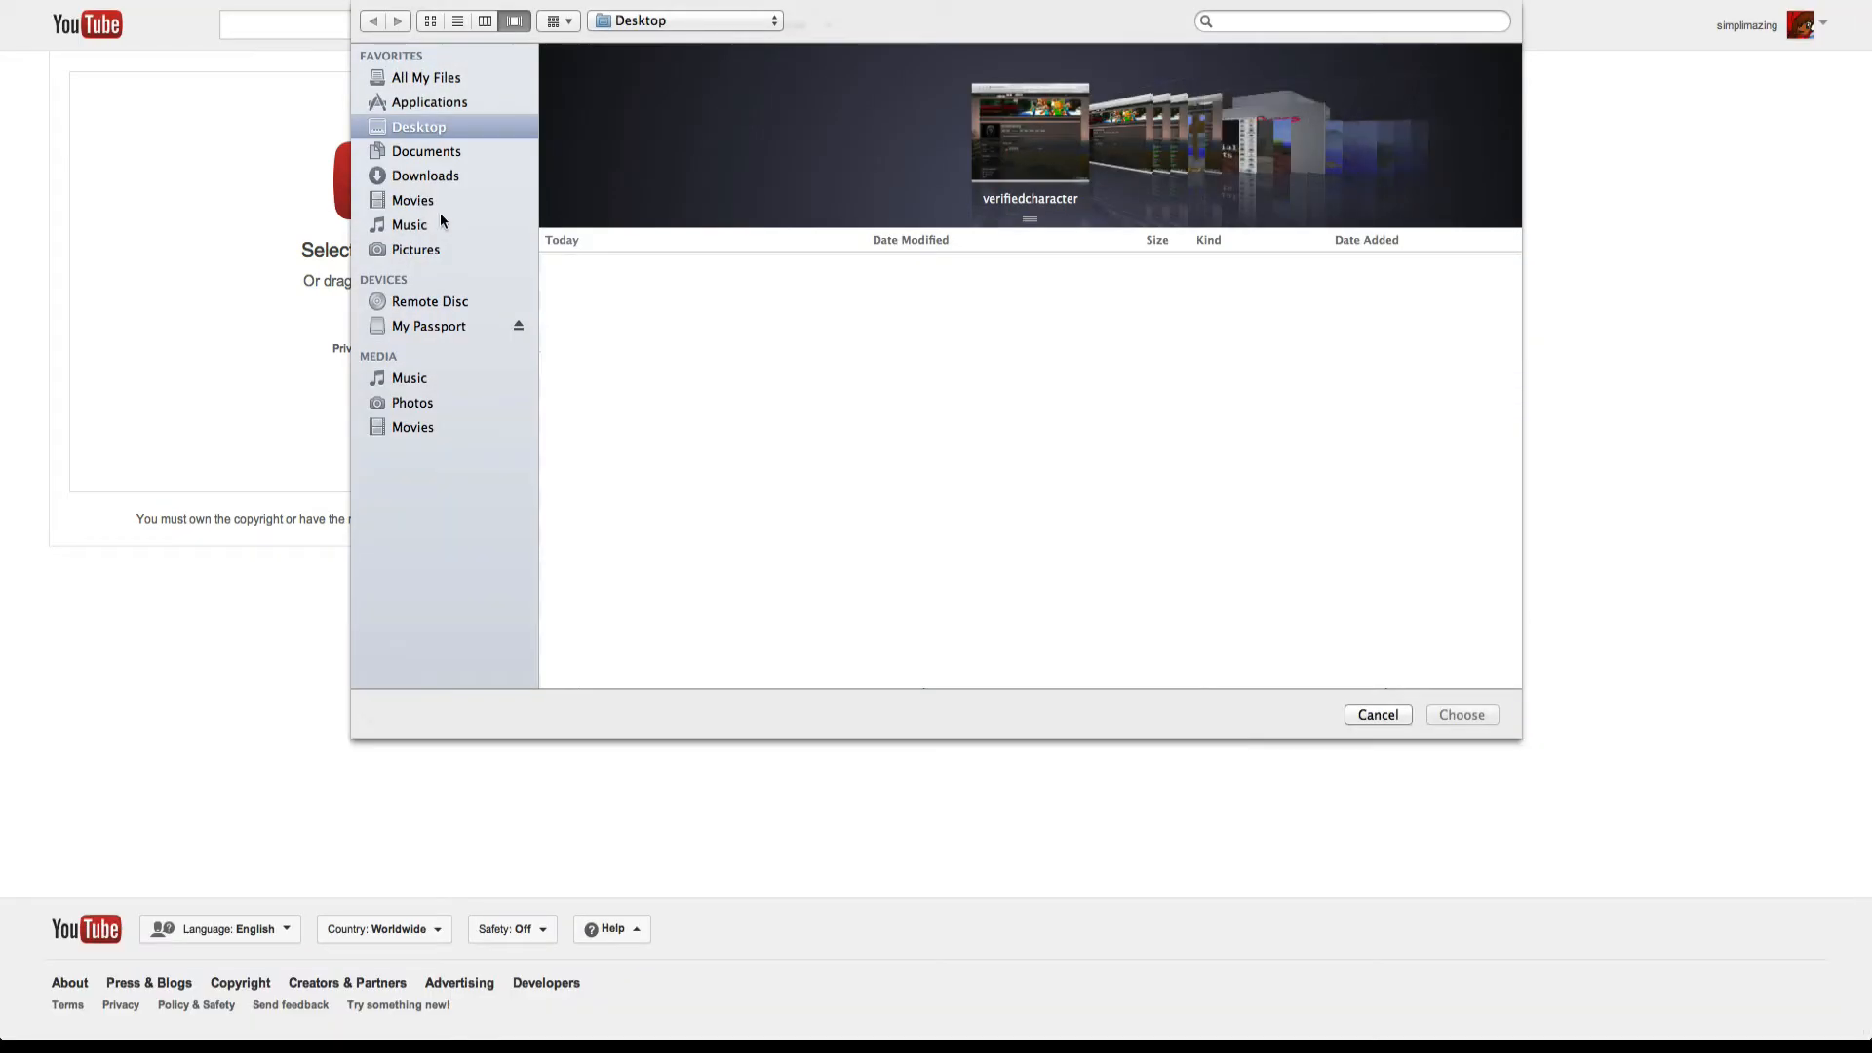
pyautogui.click(1461, 714)
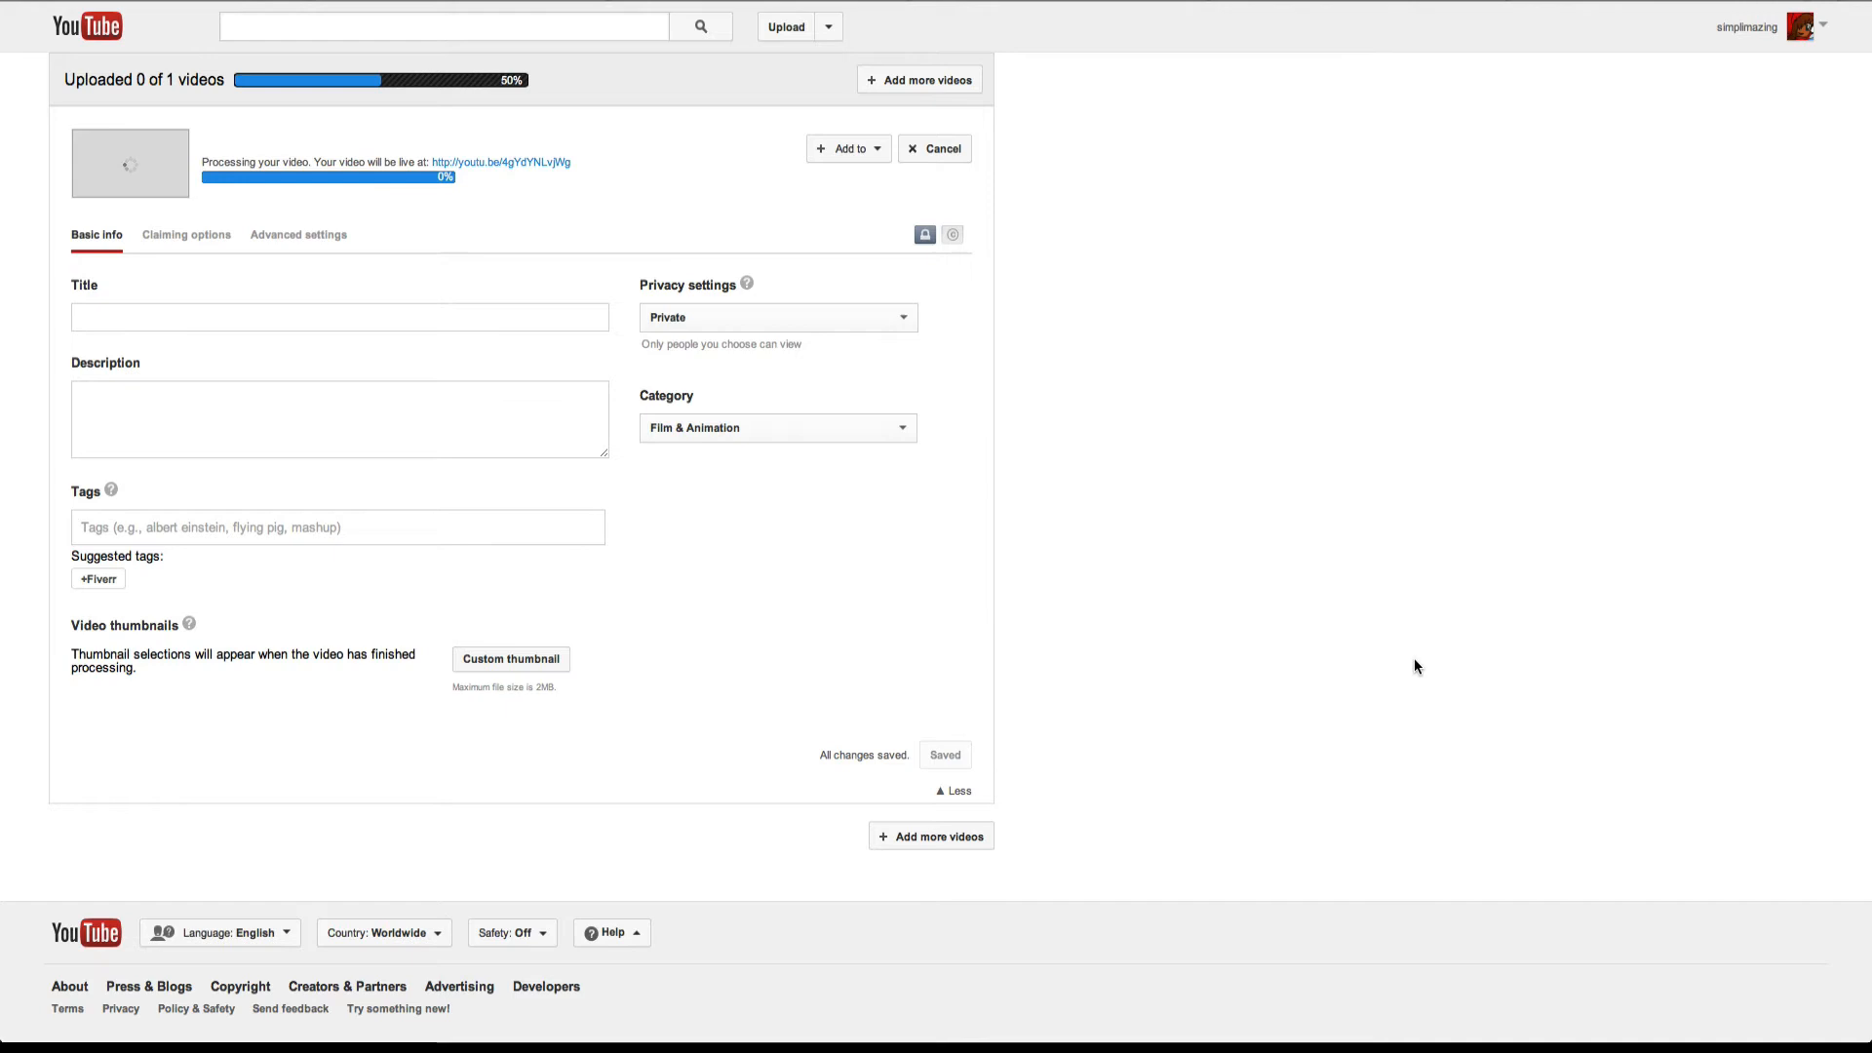
# Step: Title the video MC BUDDY TUTORIAL and describe it as CHECK THIS OUT
pyautogui.write('fiver ad2')
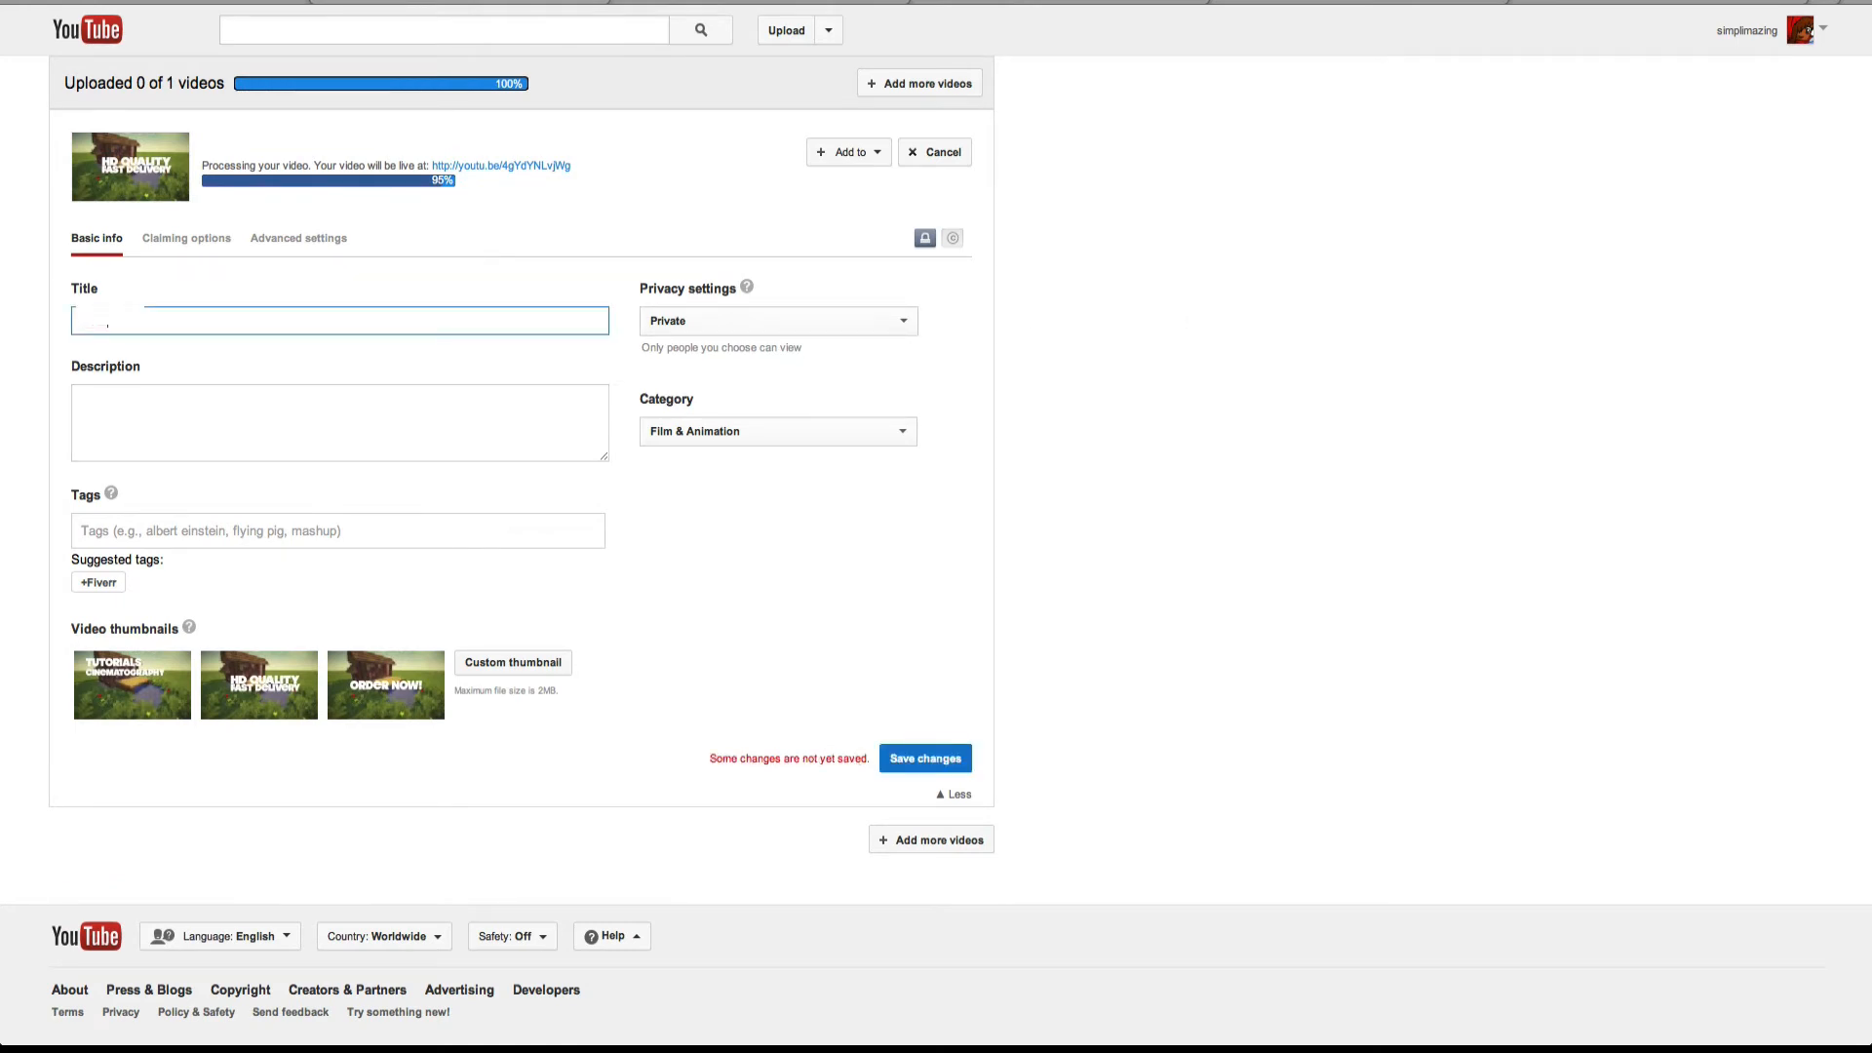
pyautogui.write('MC BU')
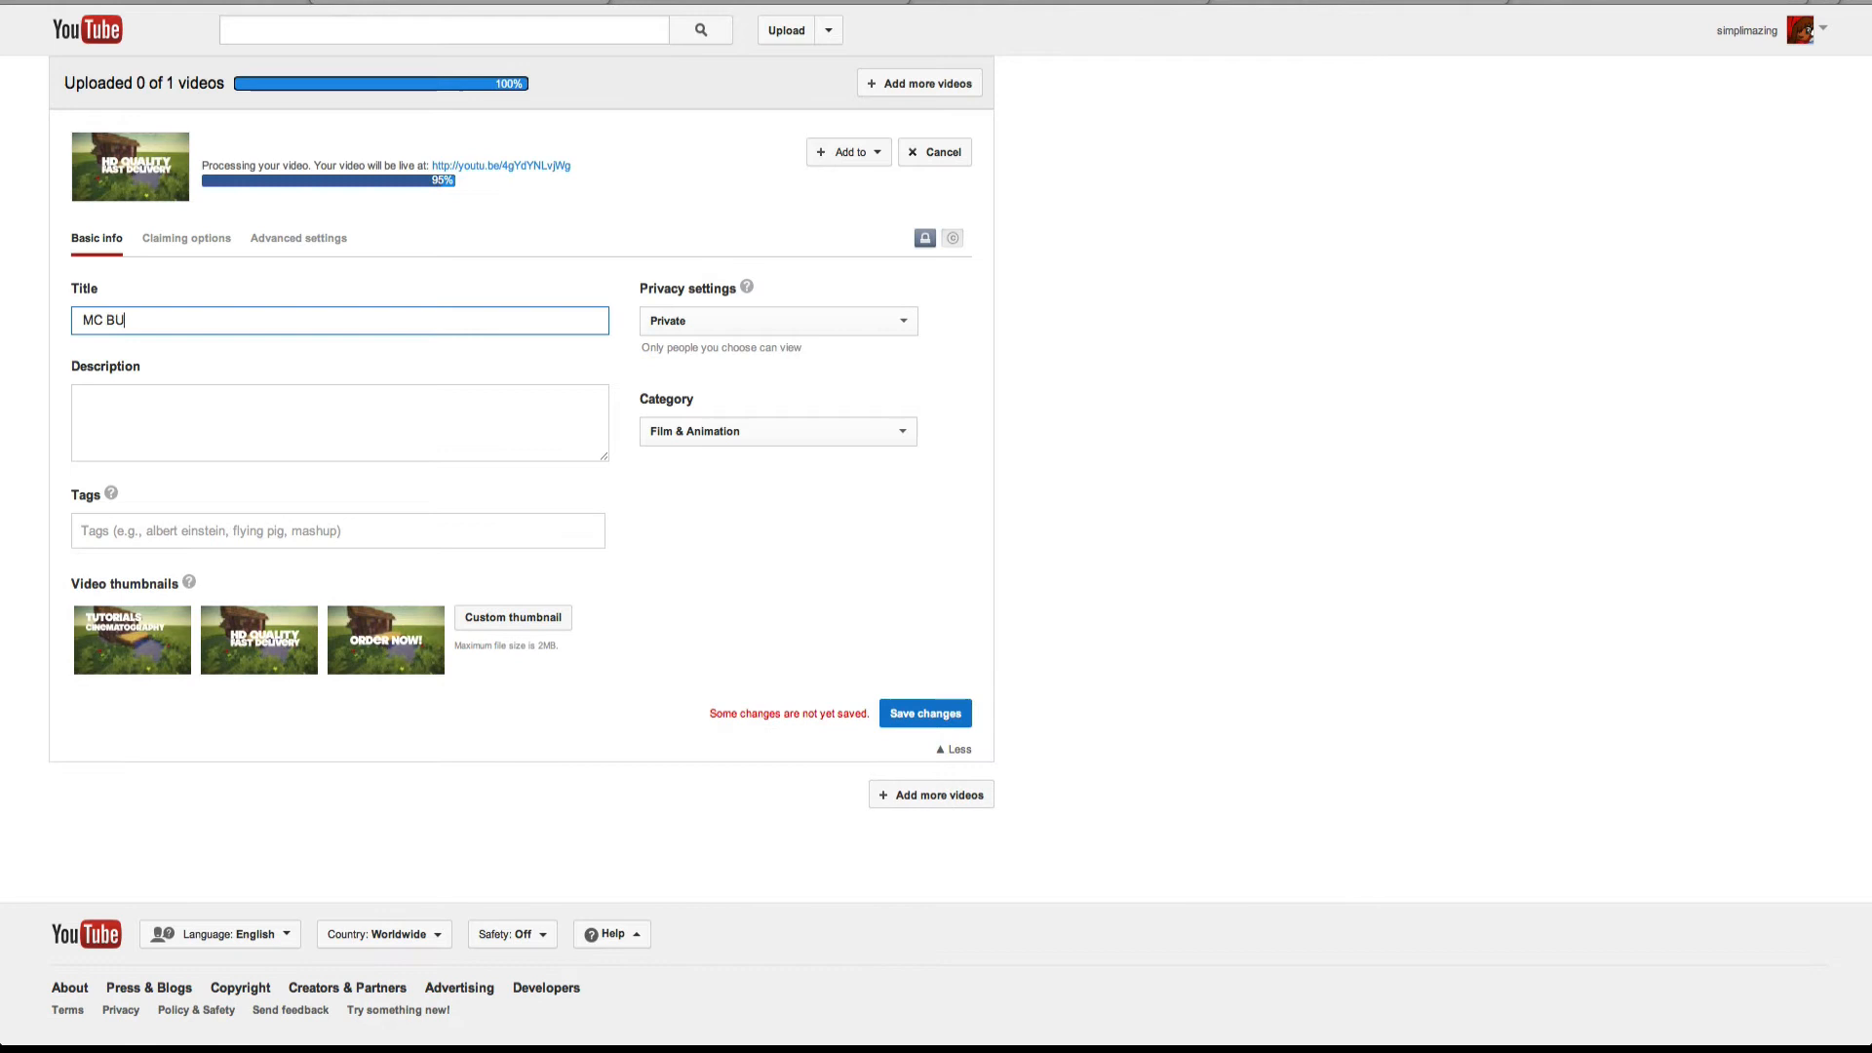
pyautogui.write('DDY TUTORIAL')
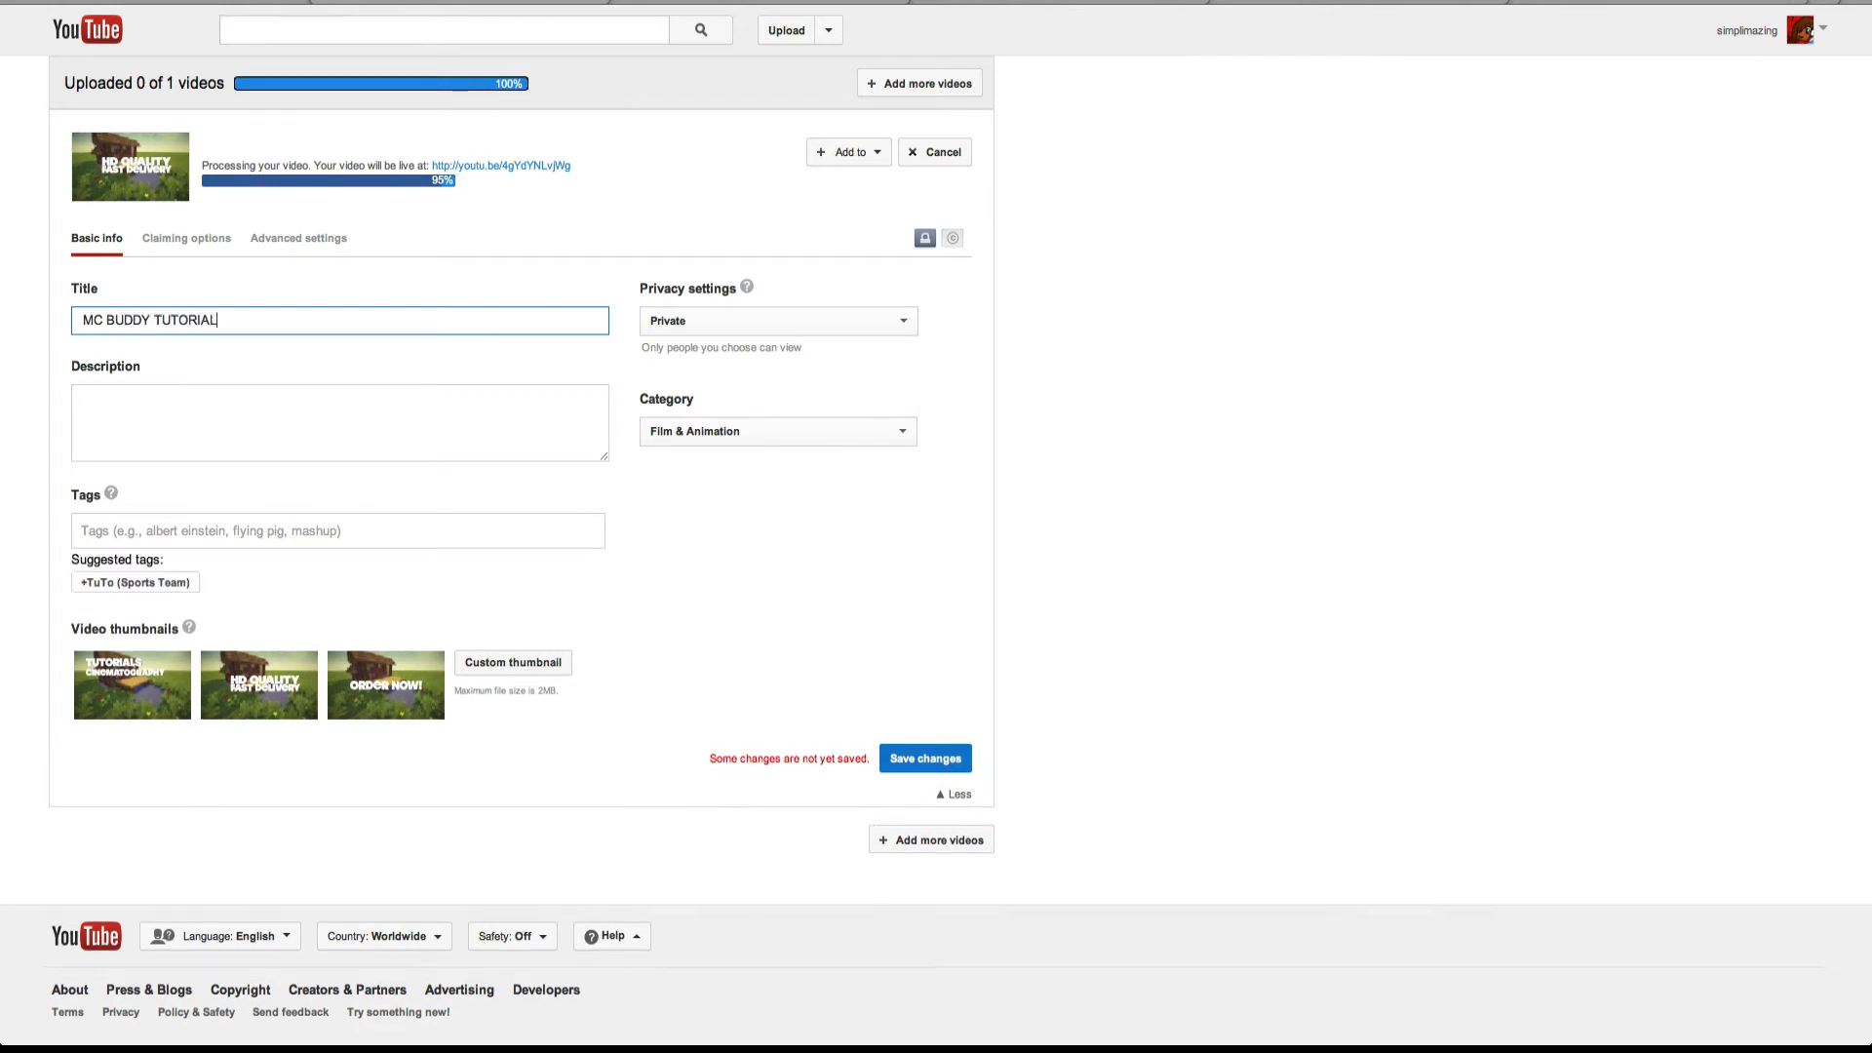
pyautogui.click(339, 421)
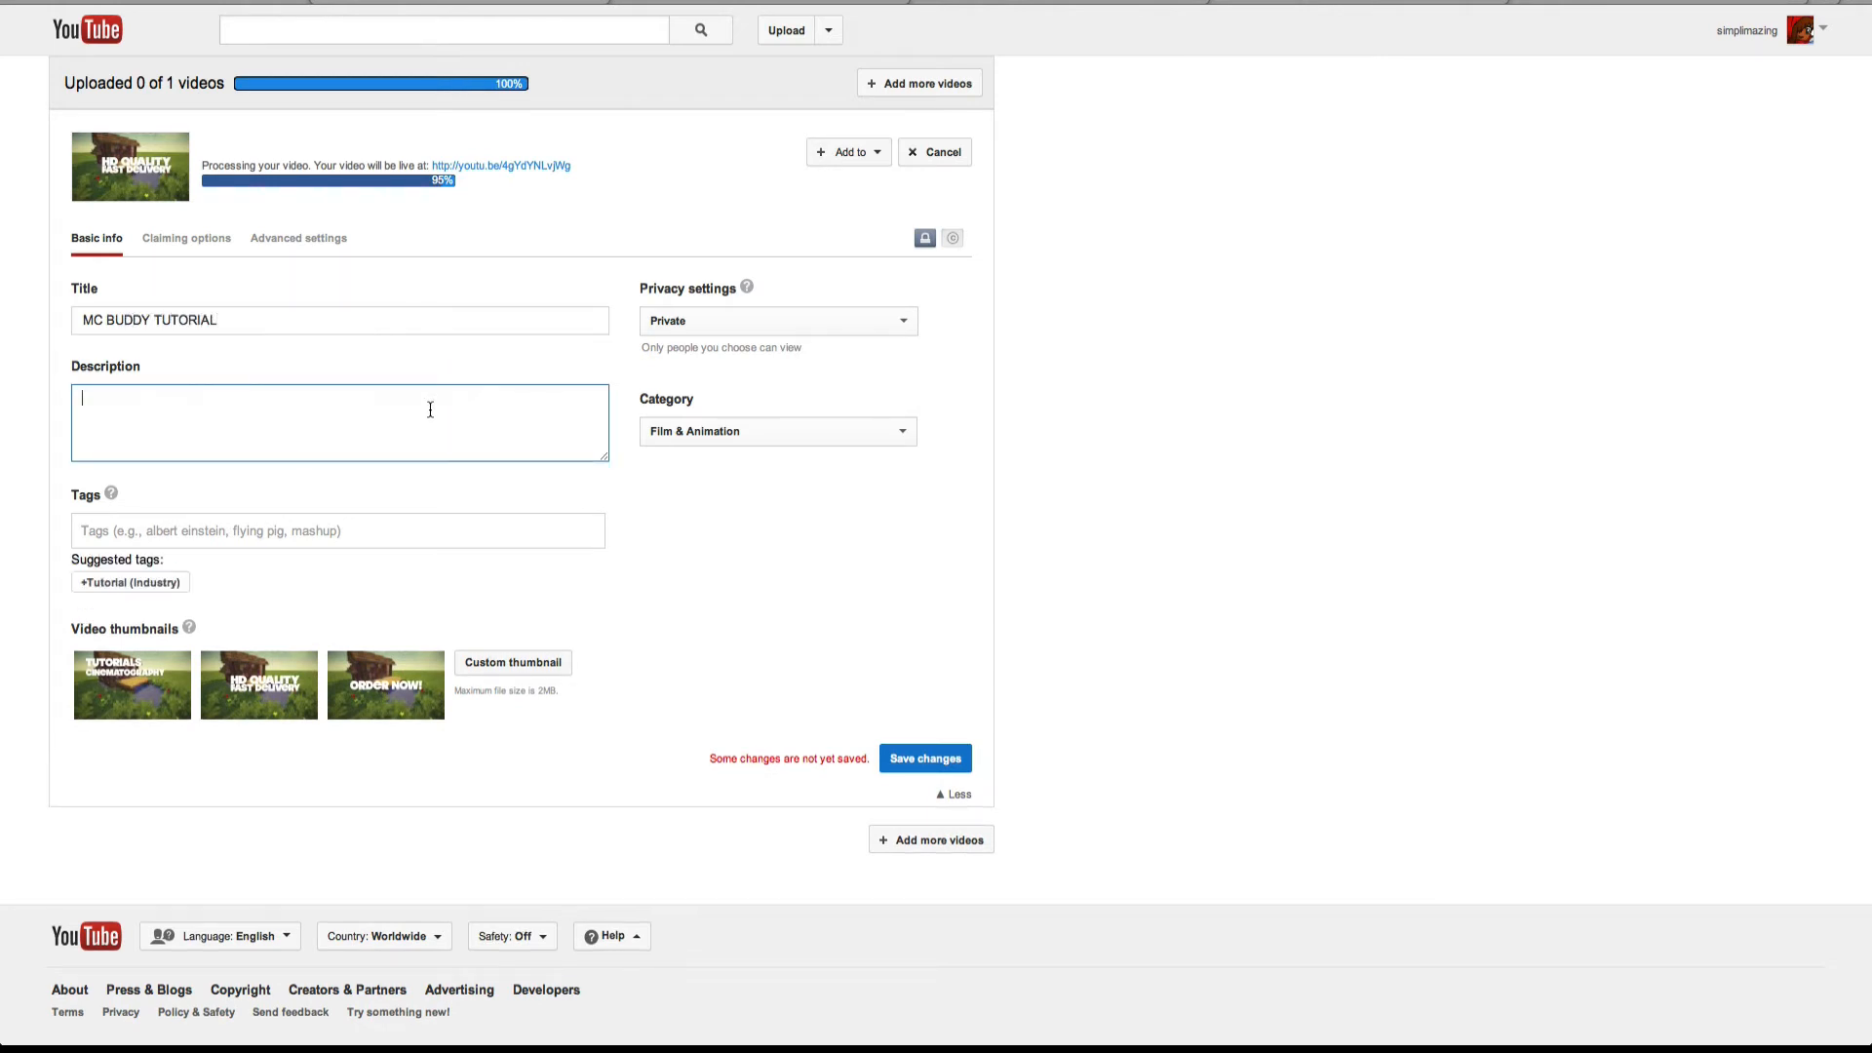
pyautogui.write('CHECK THIS OUT')
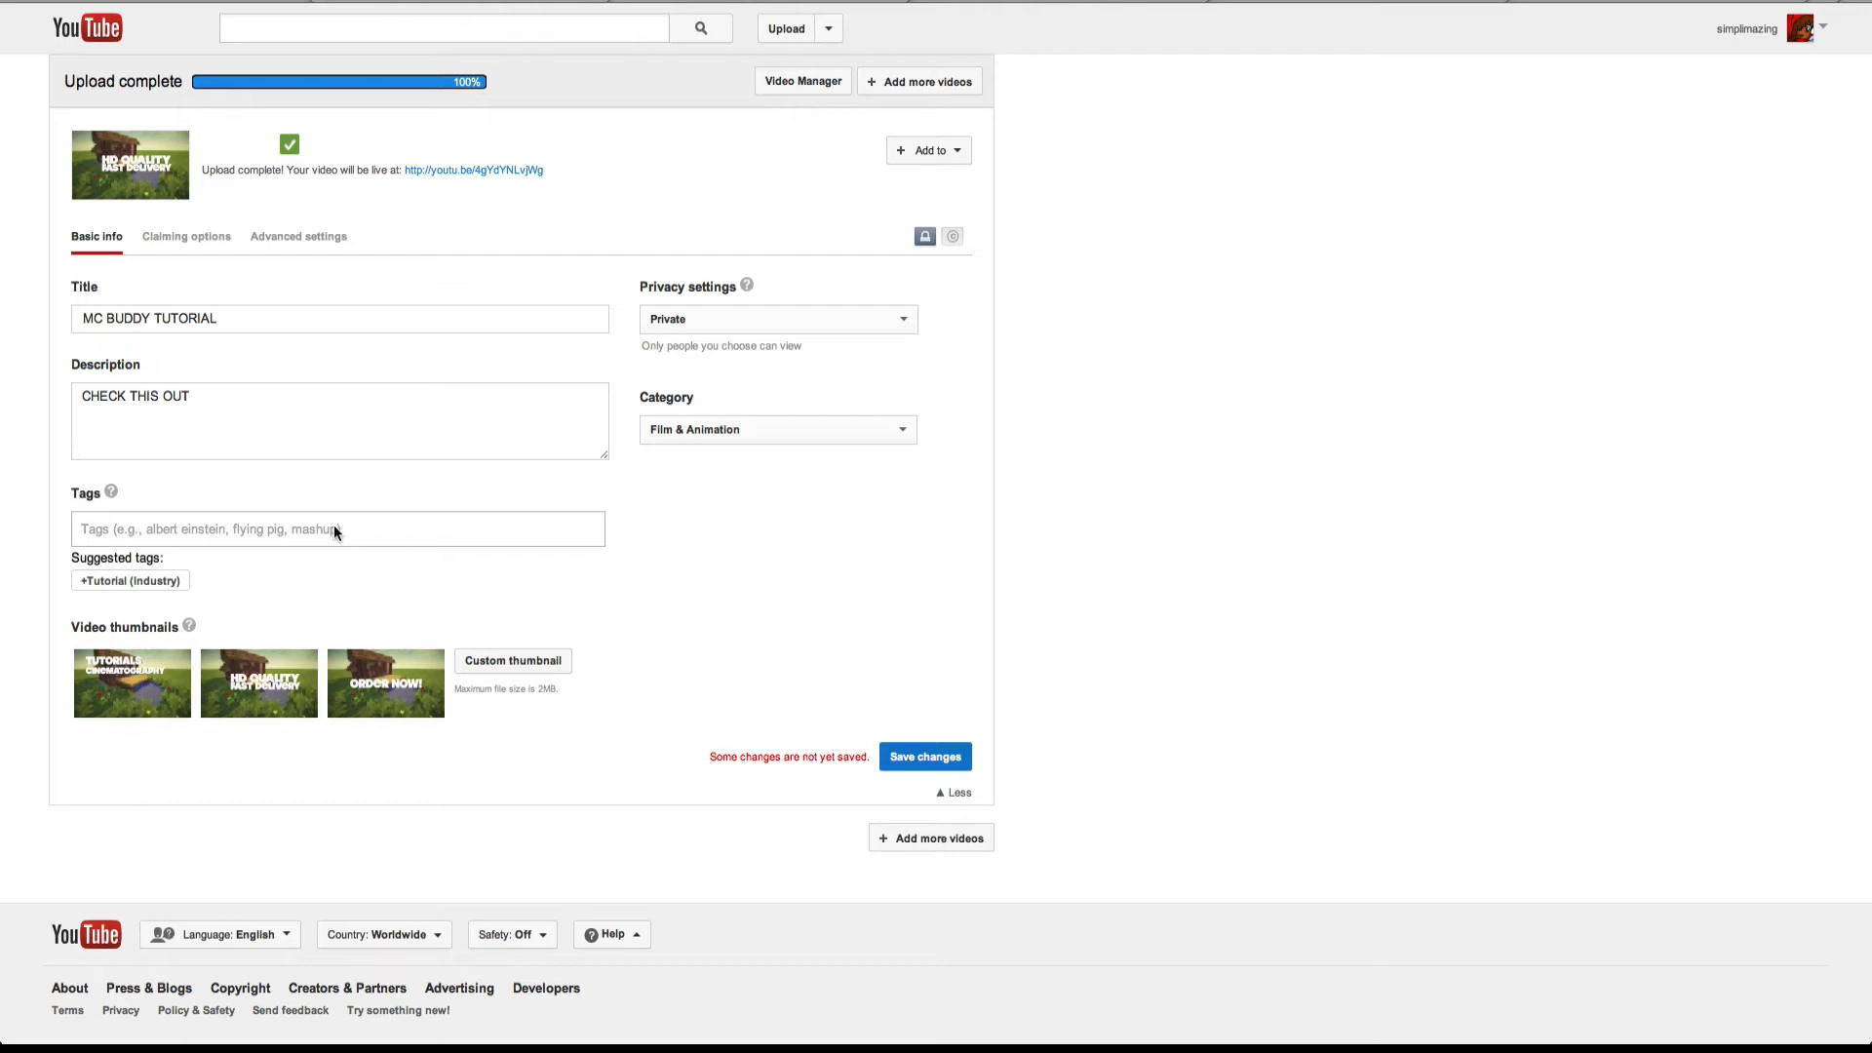
# Step: Add tags letplay, minecraftubddy, minecraft, cool build and choose the second still as thumbnail
pyautogui.write('letplay minecraftubddy minecraft cool build')
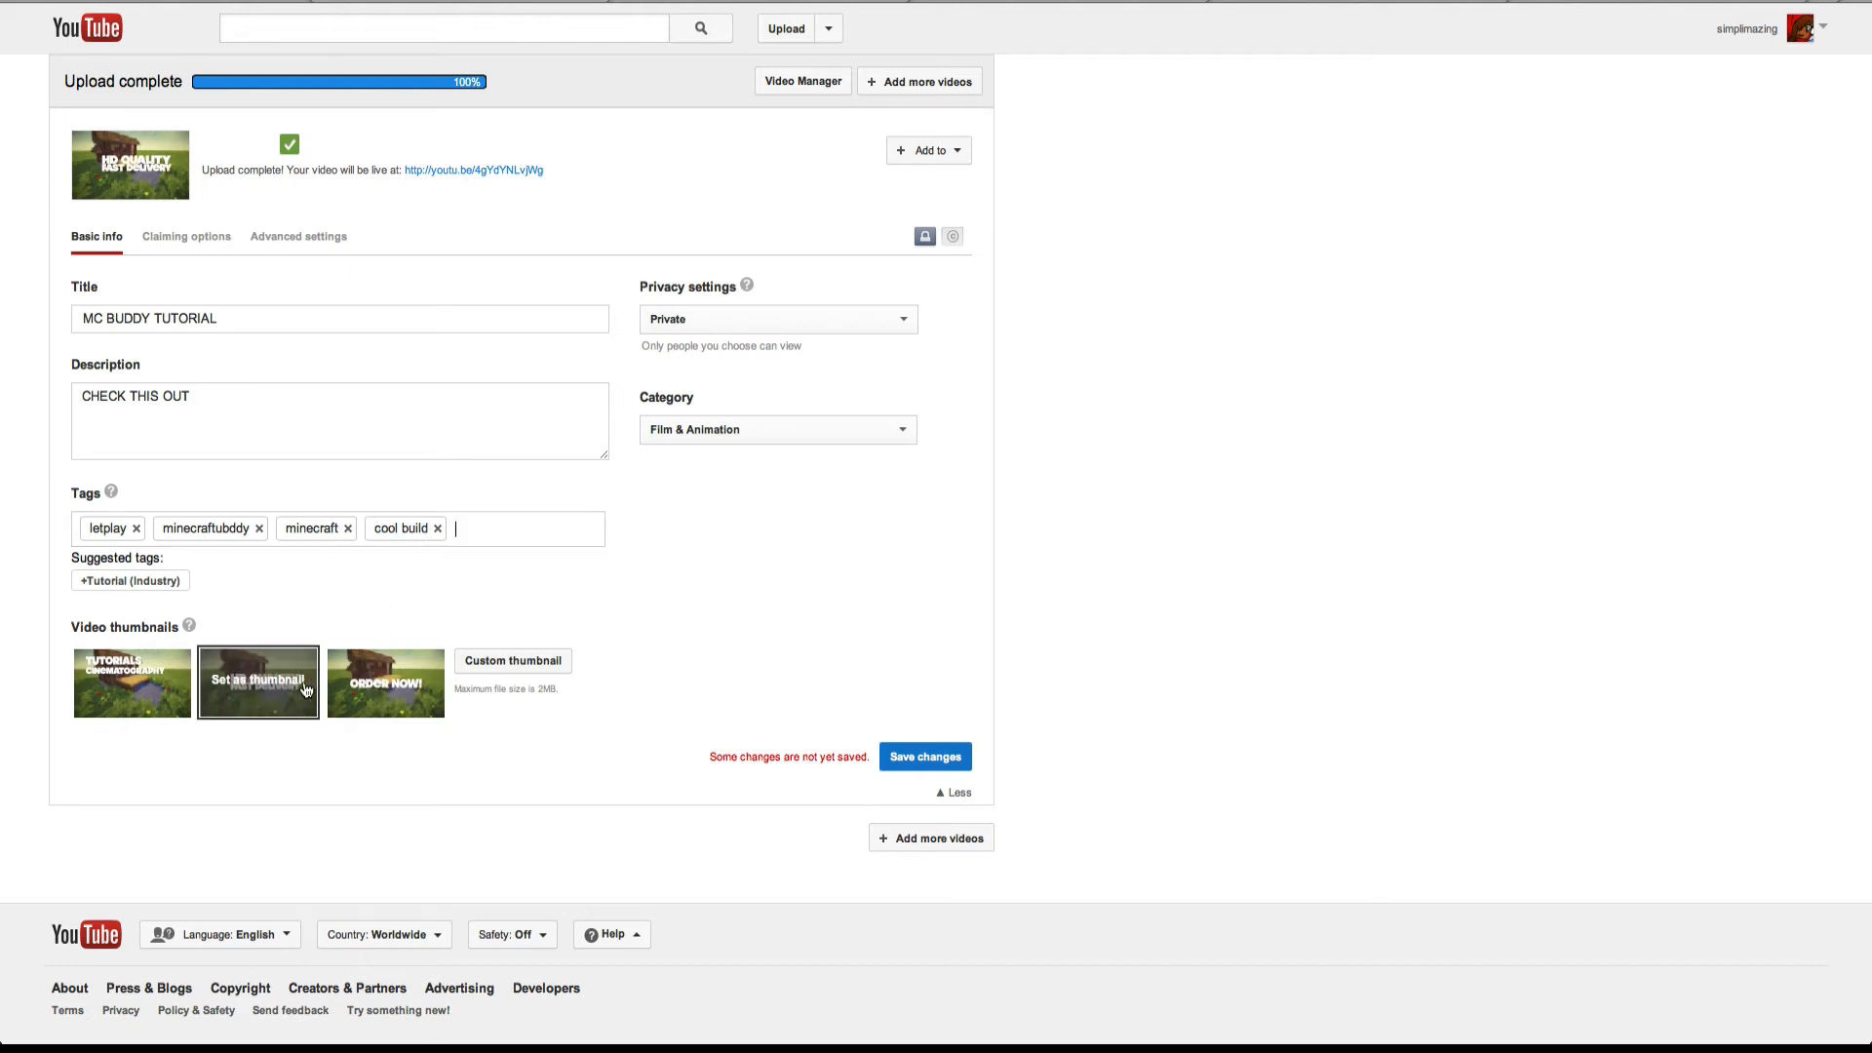
pyautogui.click(257, 683)
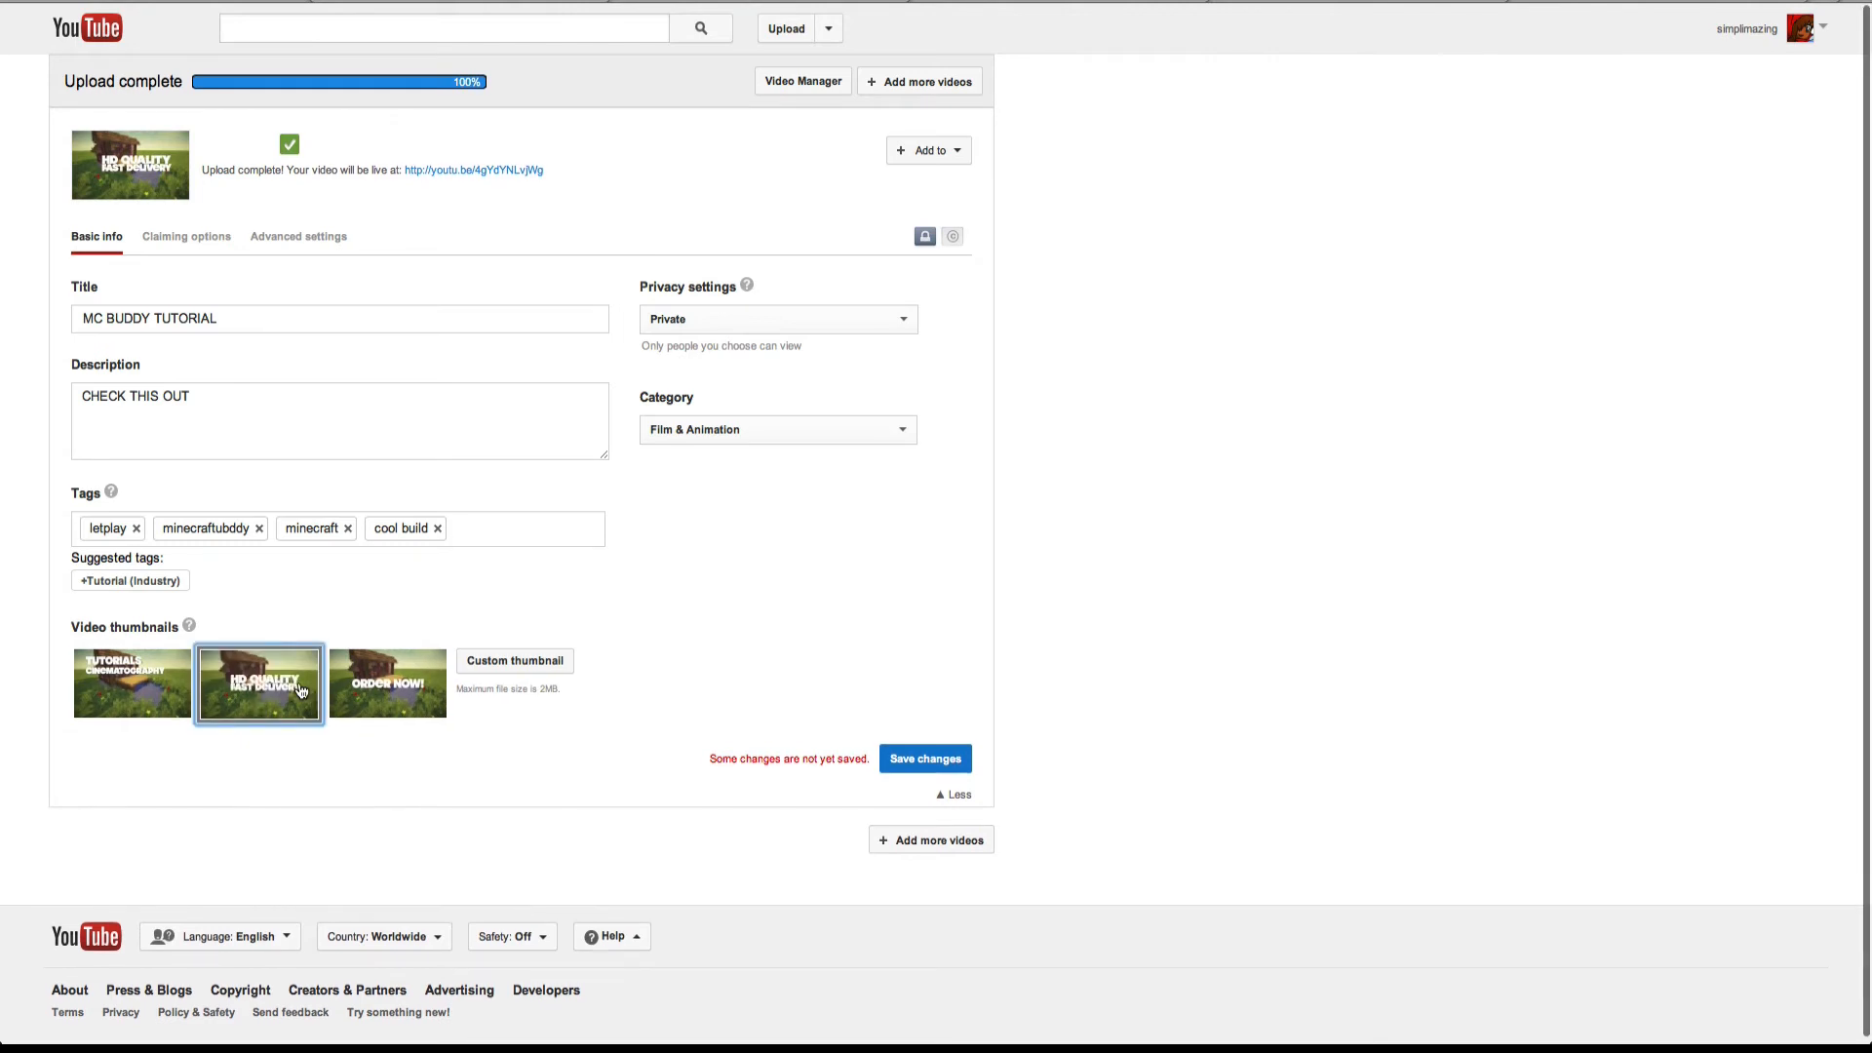
pyautogui.click(779, 317)
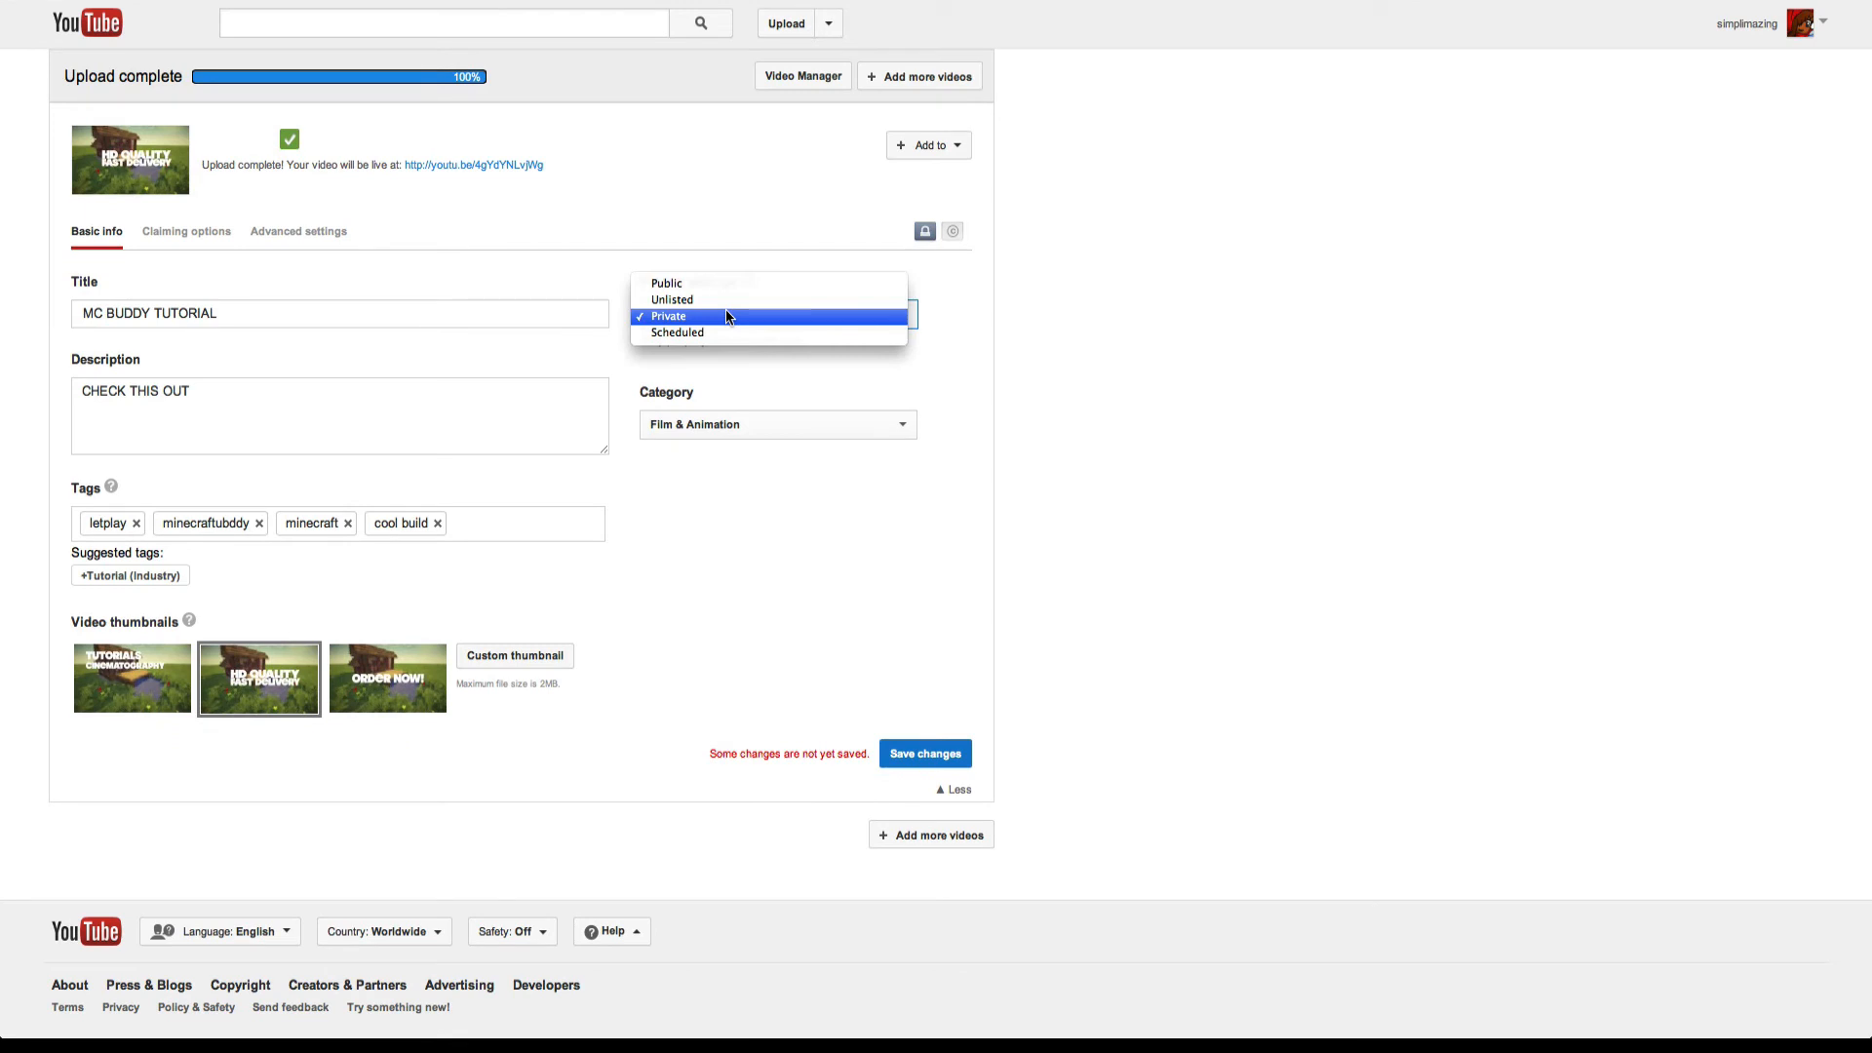
pyautogui.moveTo(725, 300)
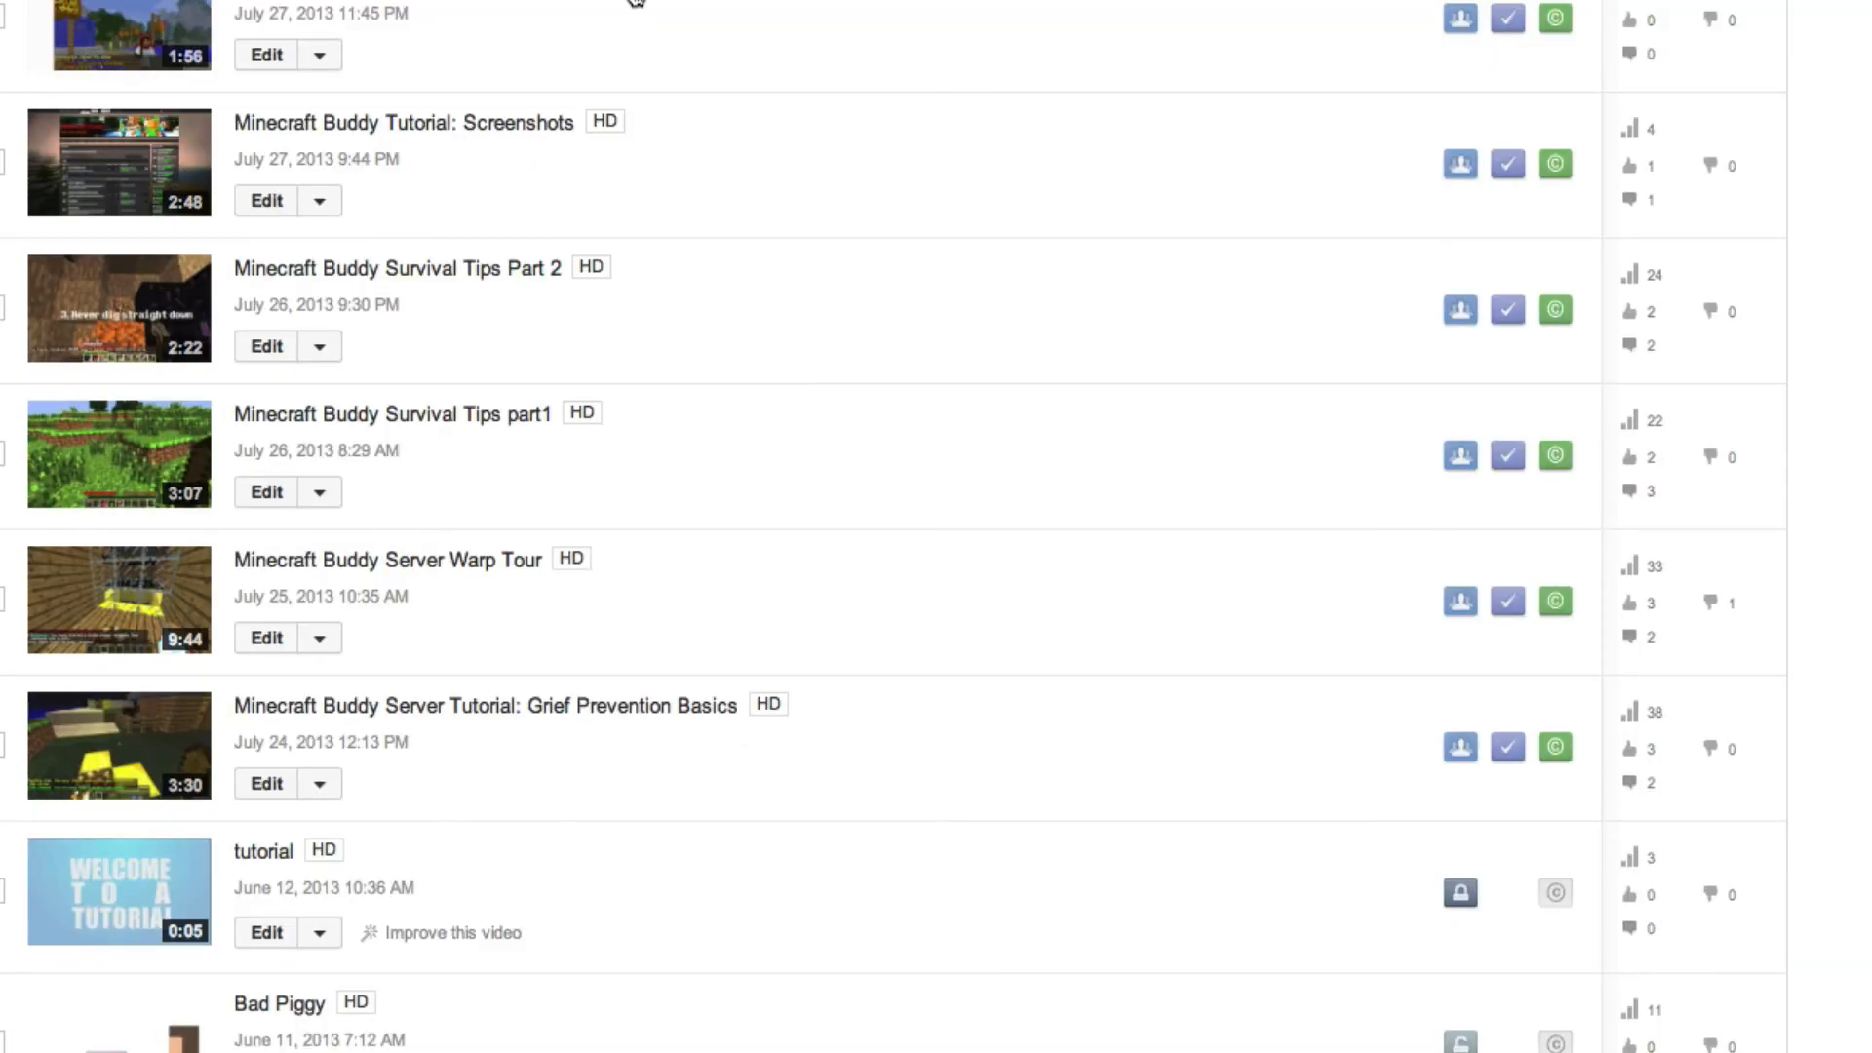
pyautogui.moveTo(265, 55)
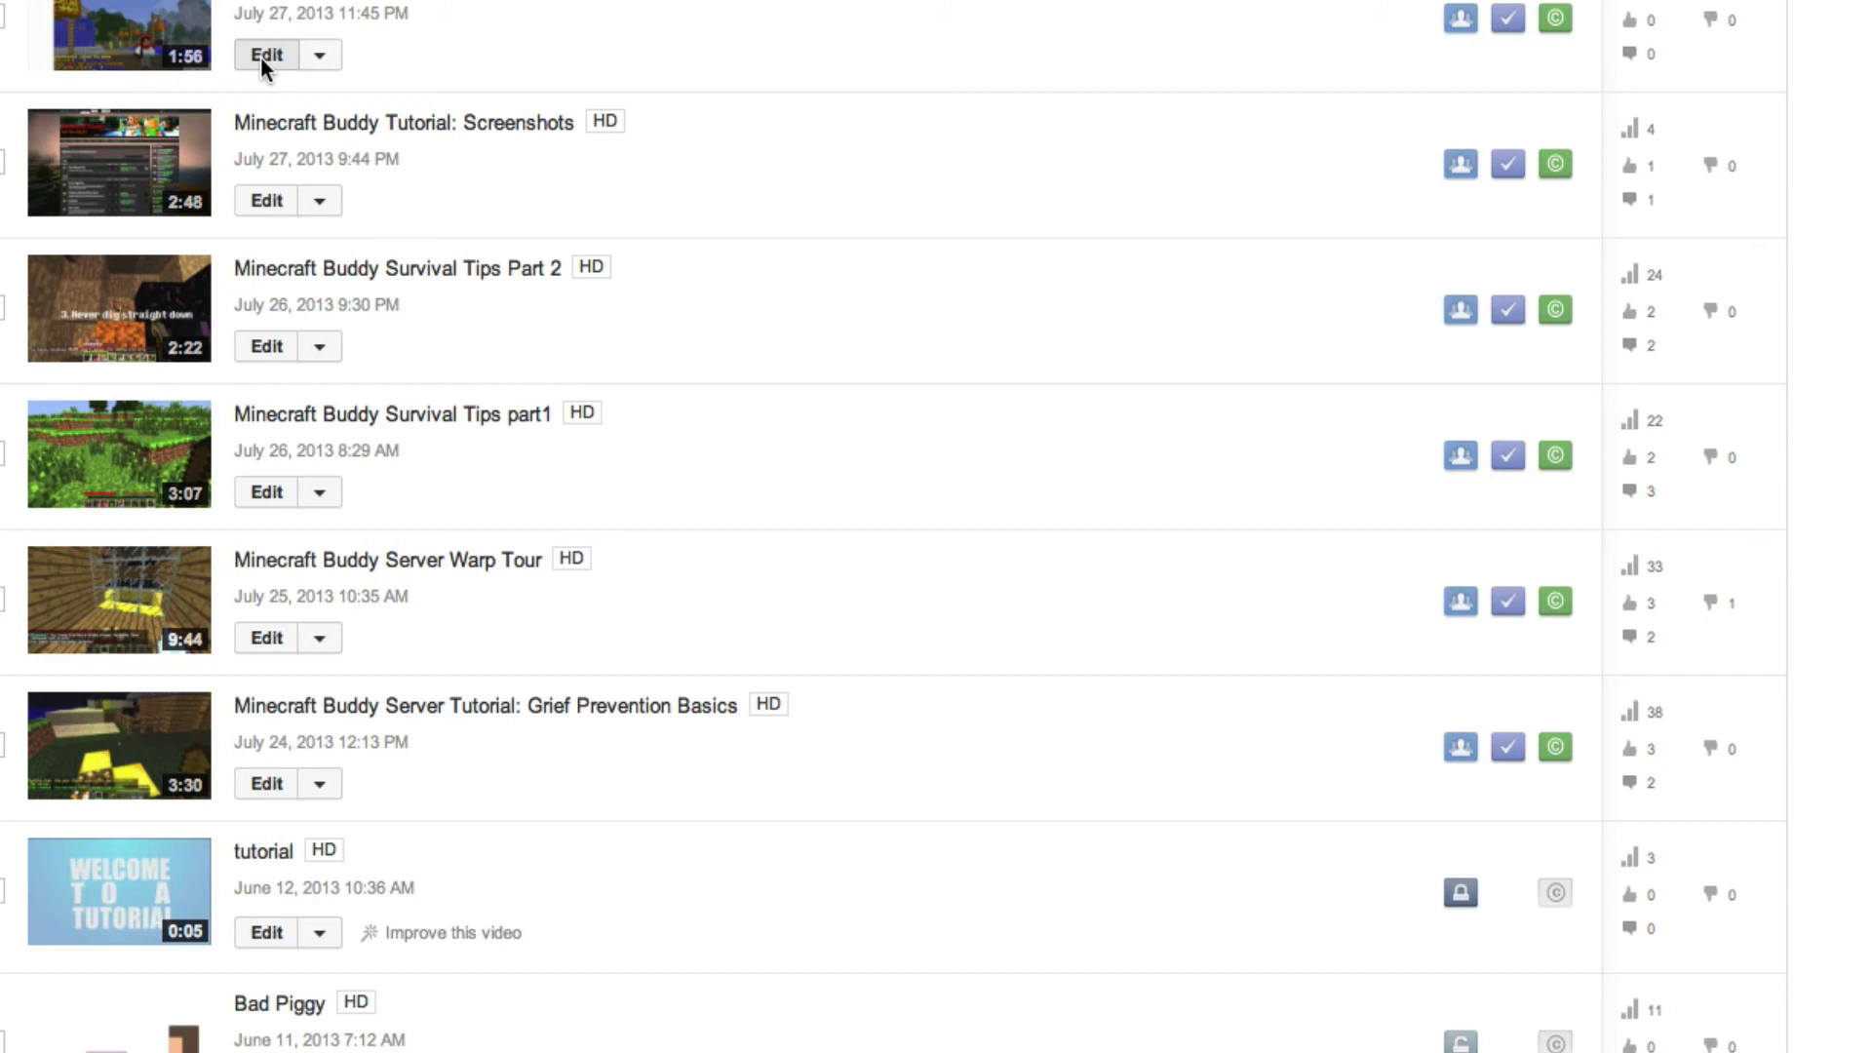
# Step: Open the editing page of the newest video from Video Manager
pyautogui.click(267, 55)
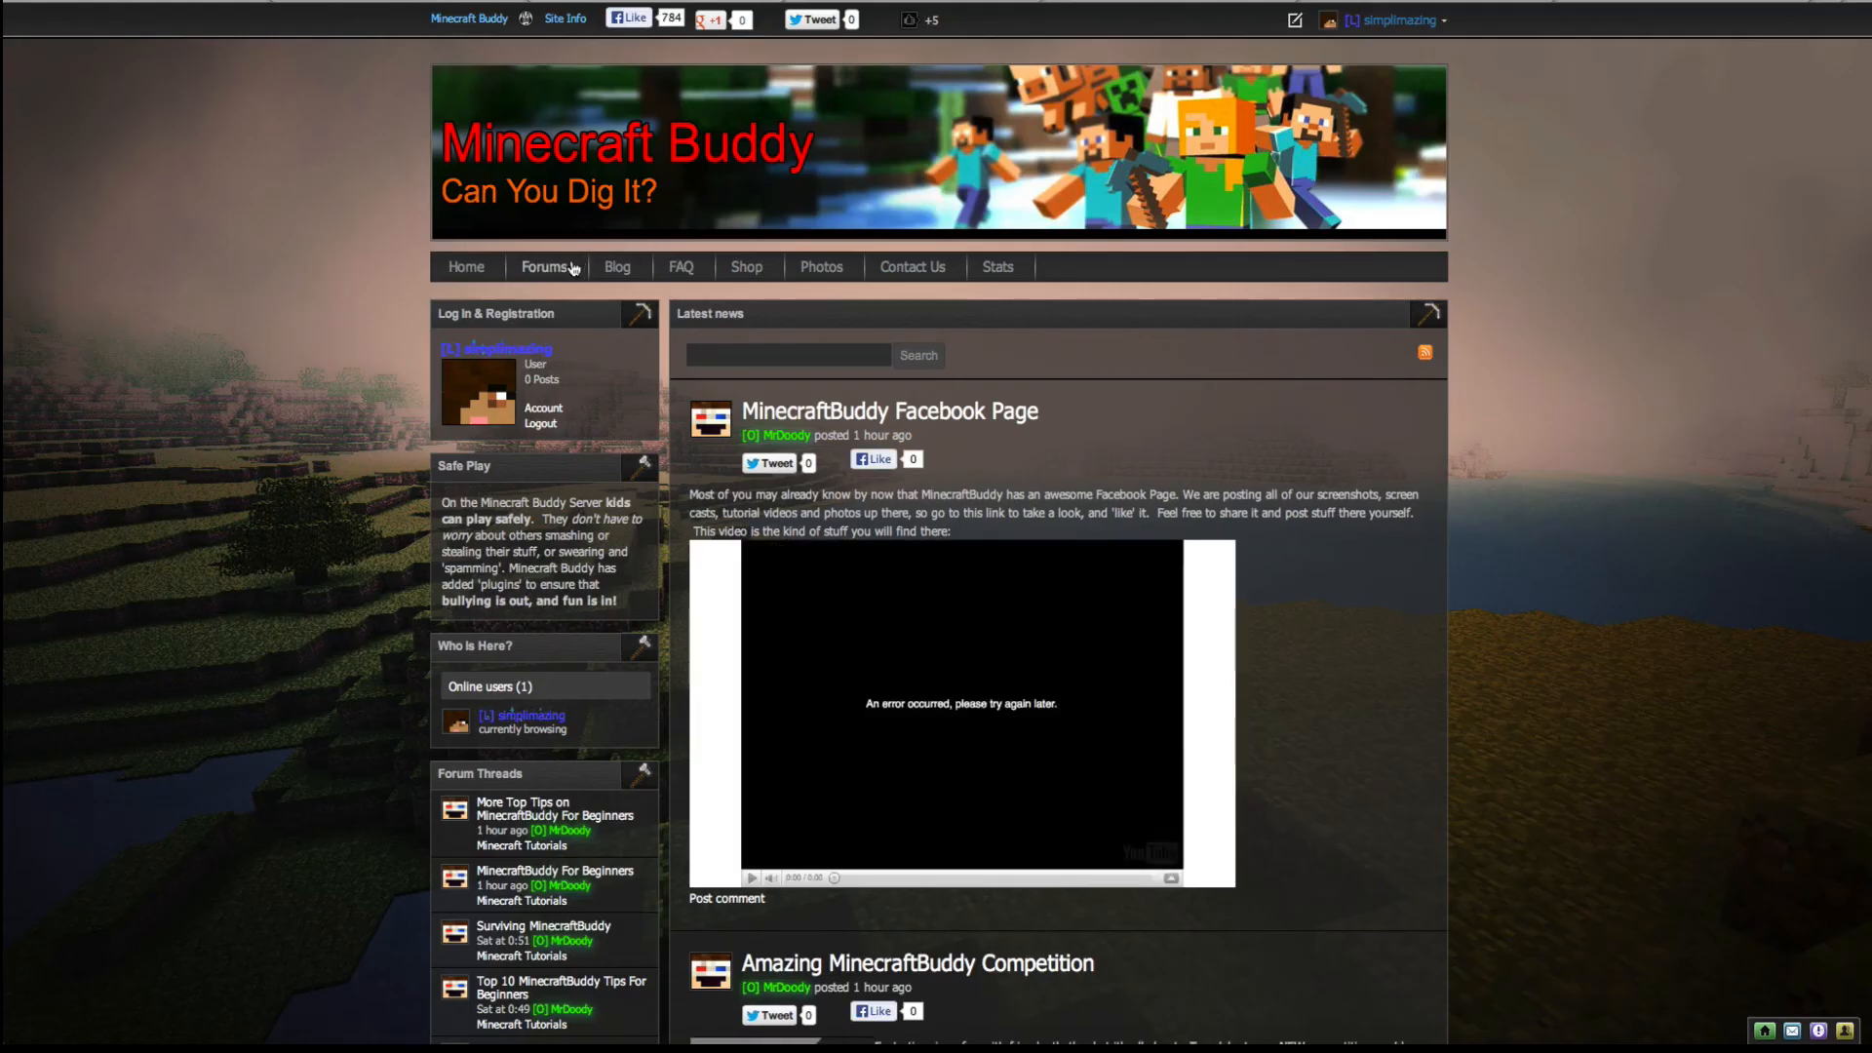
# Step: Start a new thread in the forum's Minecraft Videos section
pyautogui.click(544, 267)
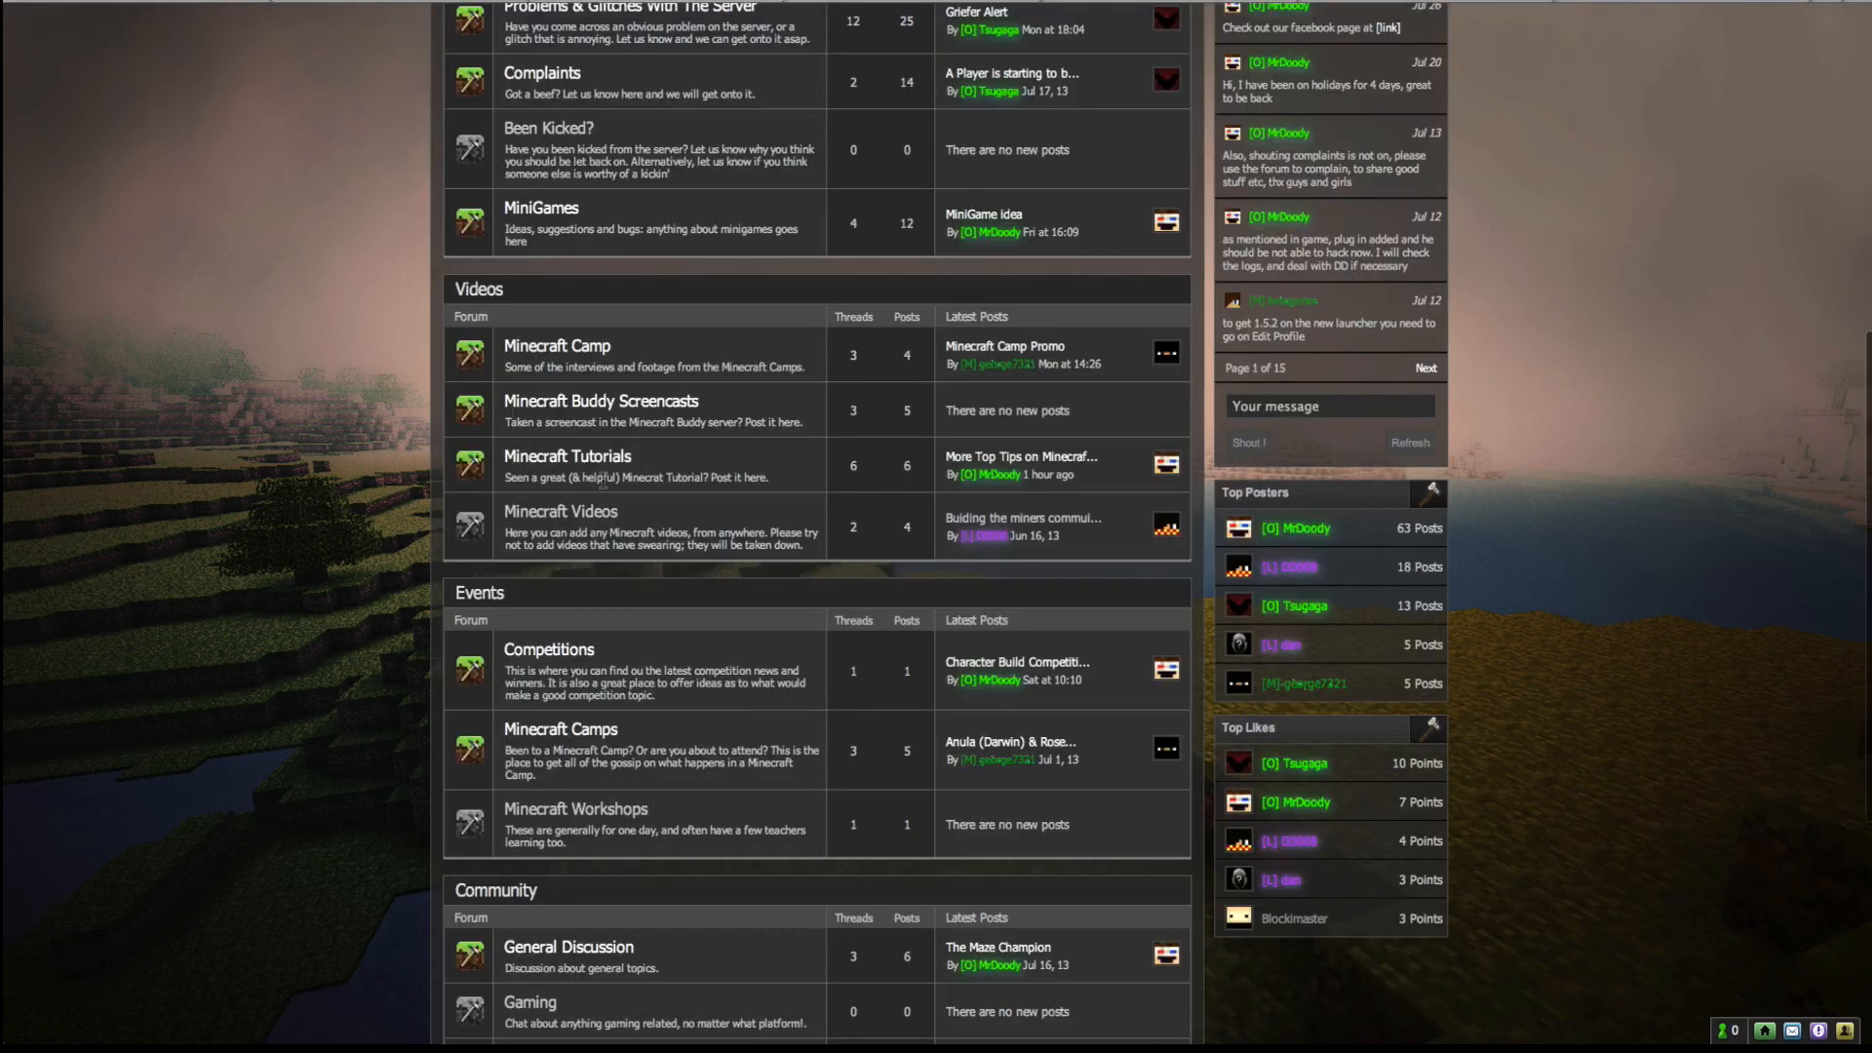
pyautogui.moveTo(560, 511)
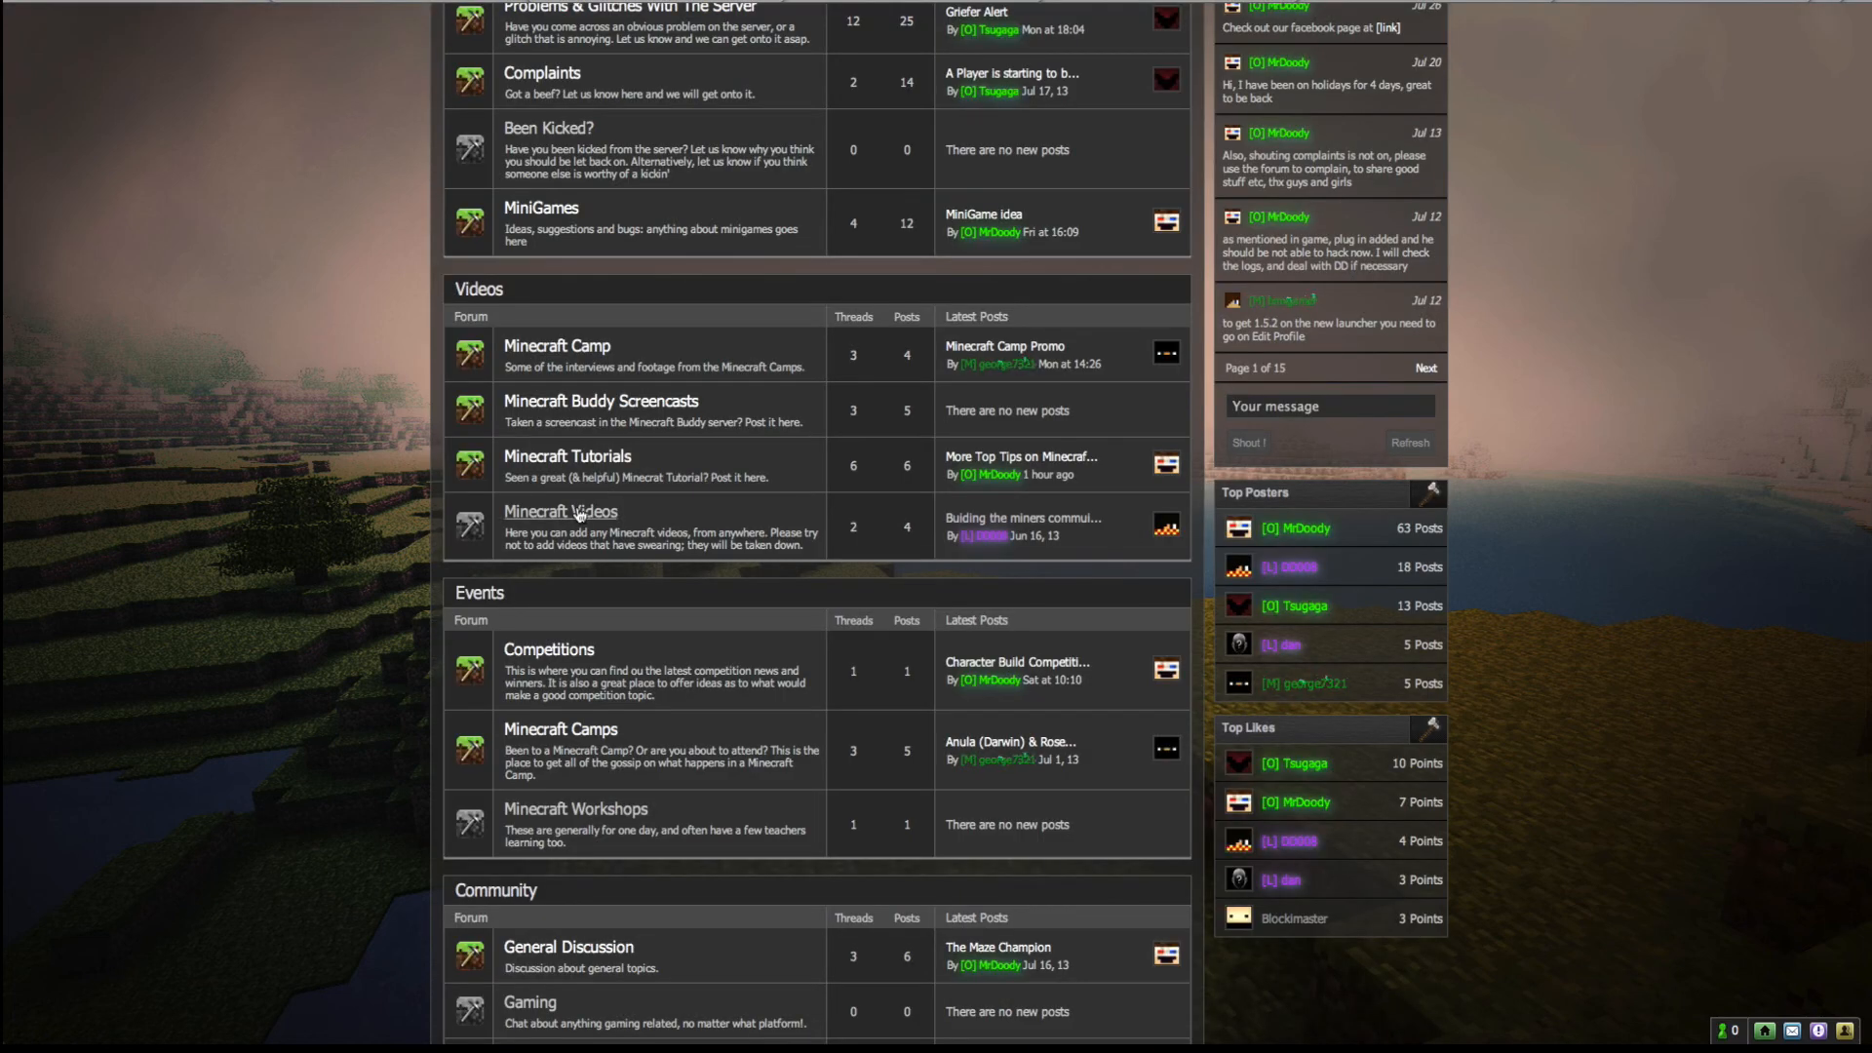
pyautogui.click(560, 511)
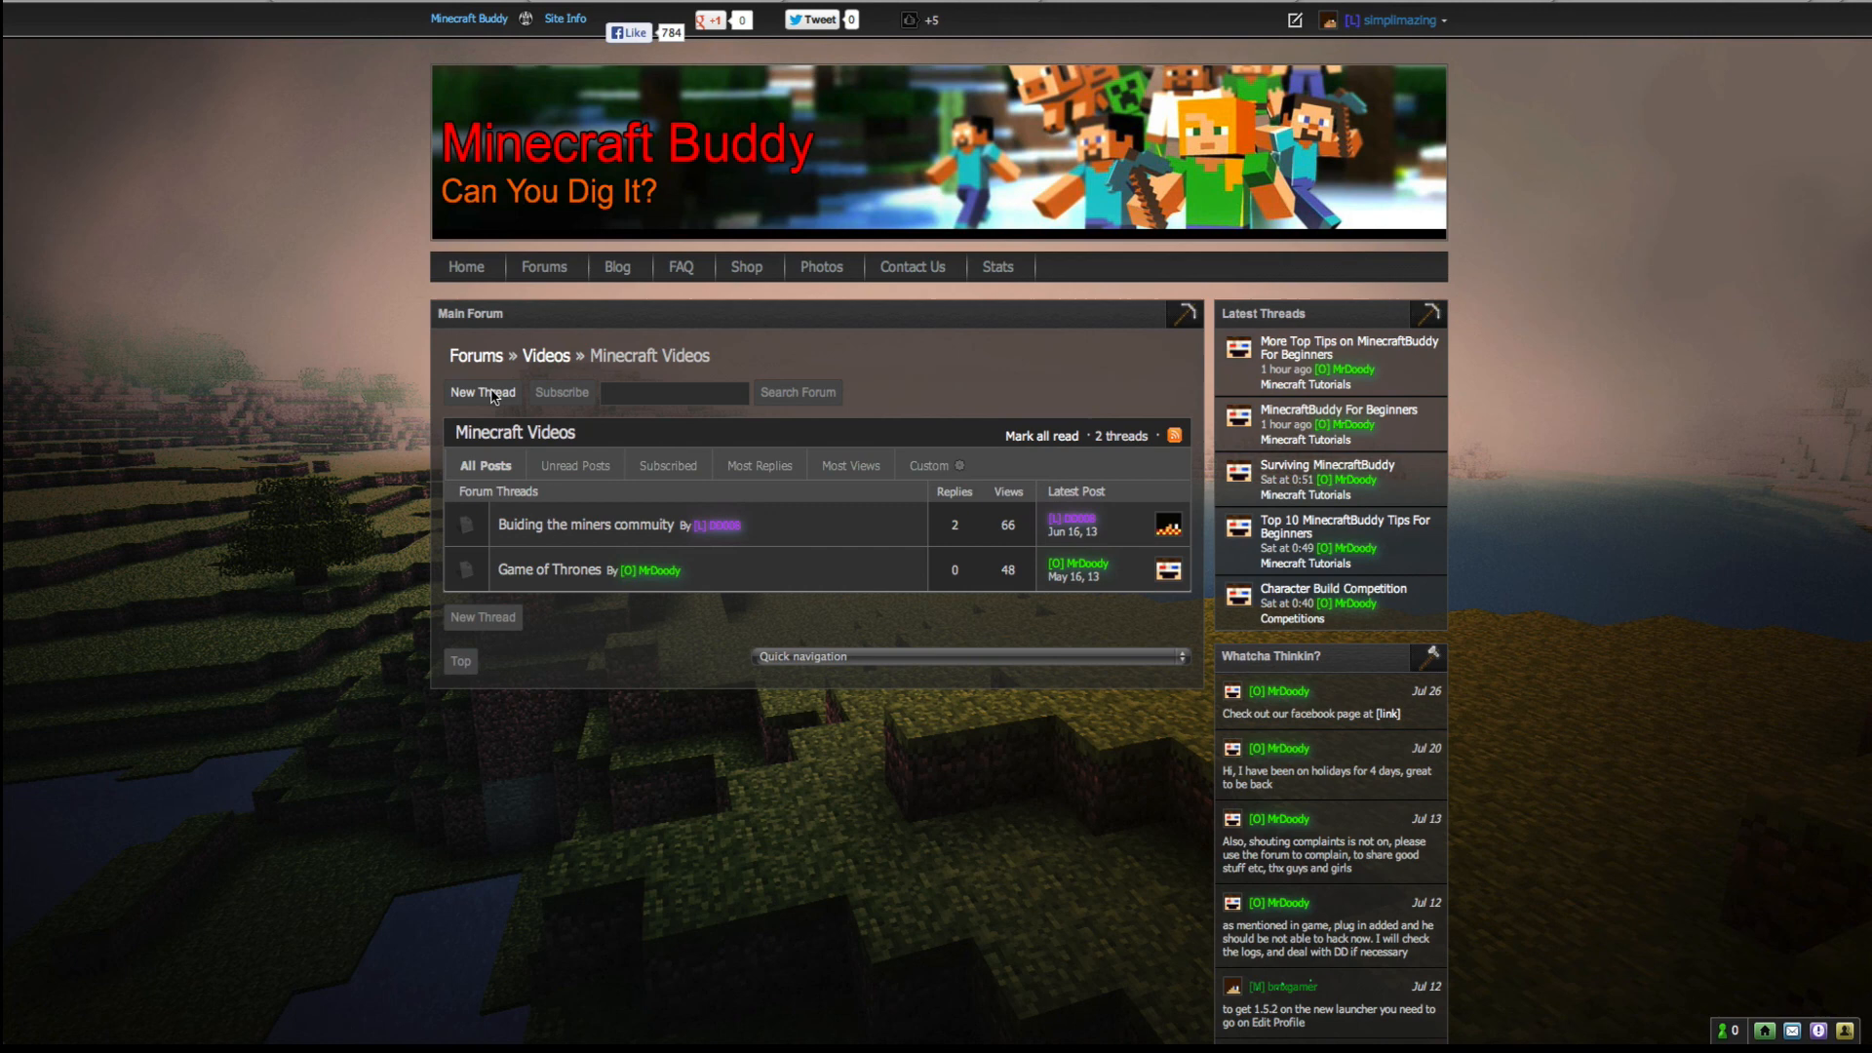
pyautogui.click(482, 392)
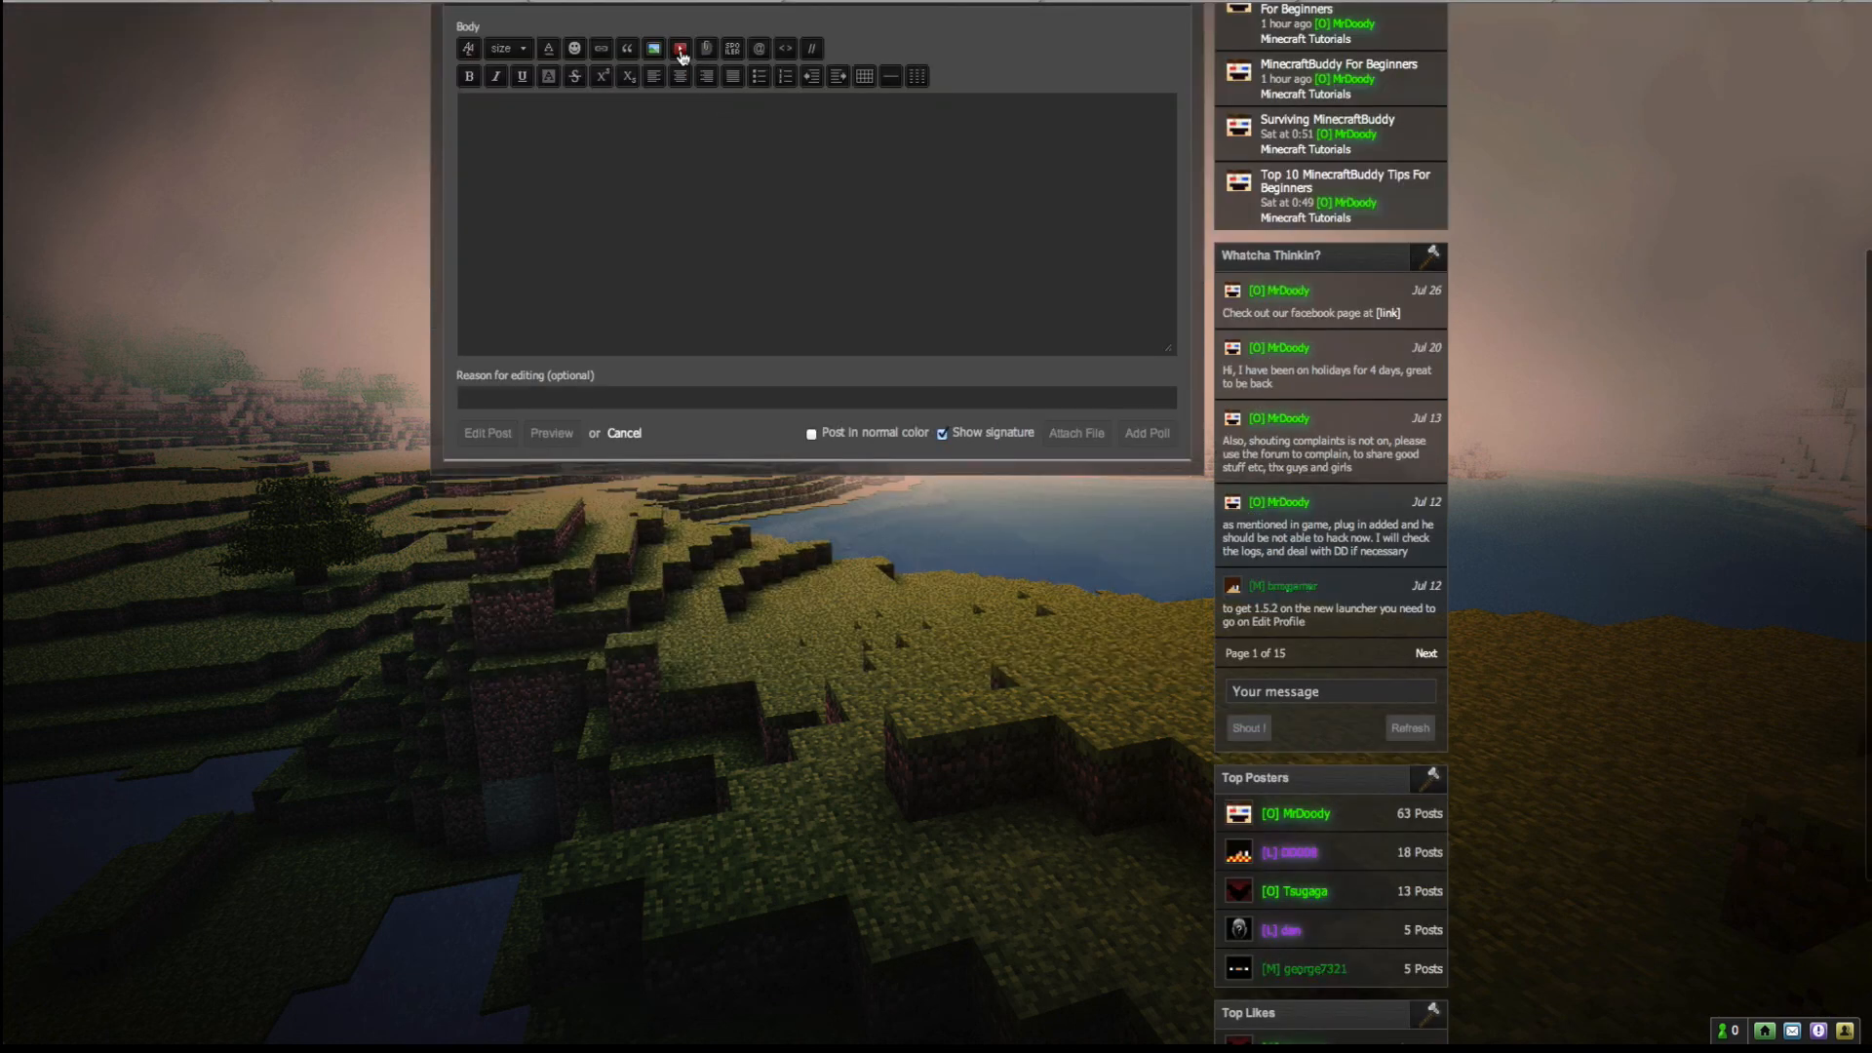
pyautogui.click(679, 47)
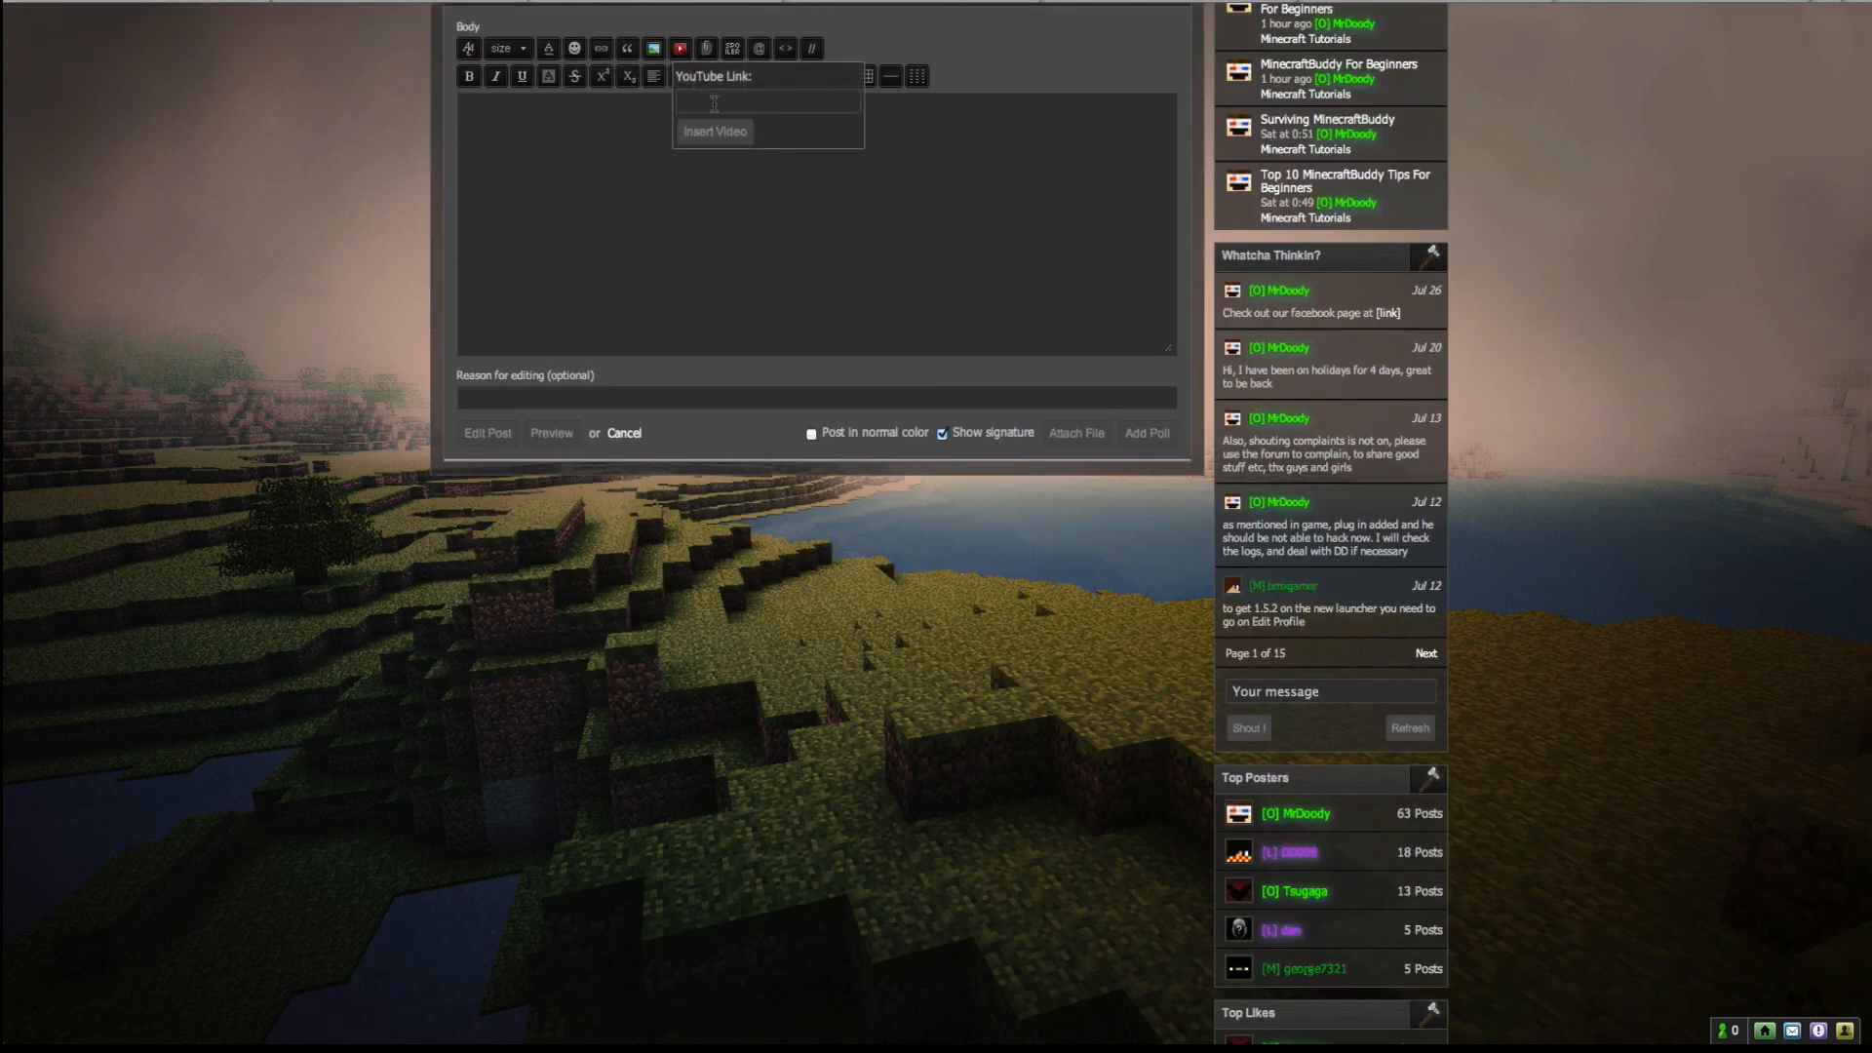
pyautogui.click(714, 131)
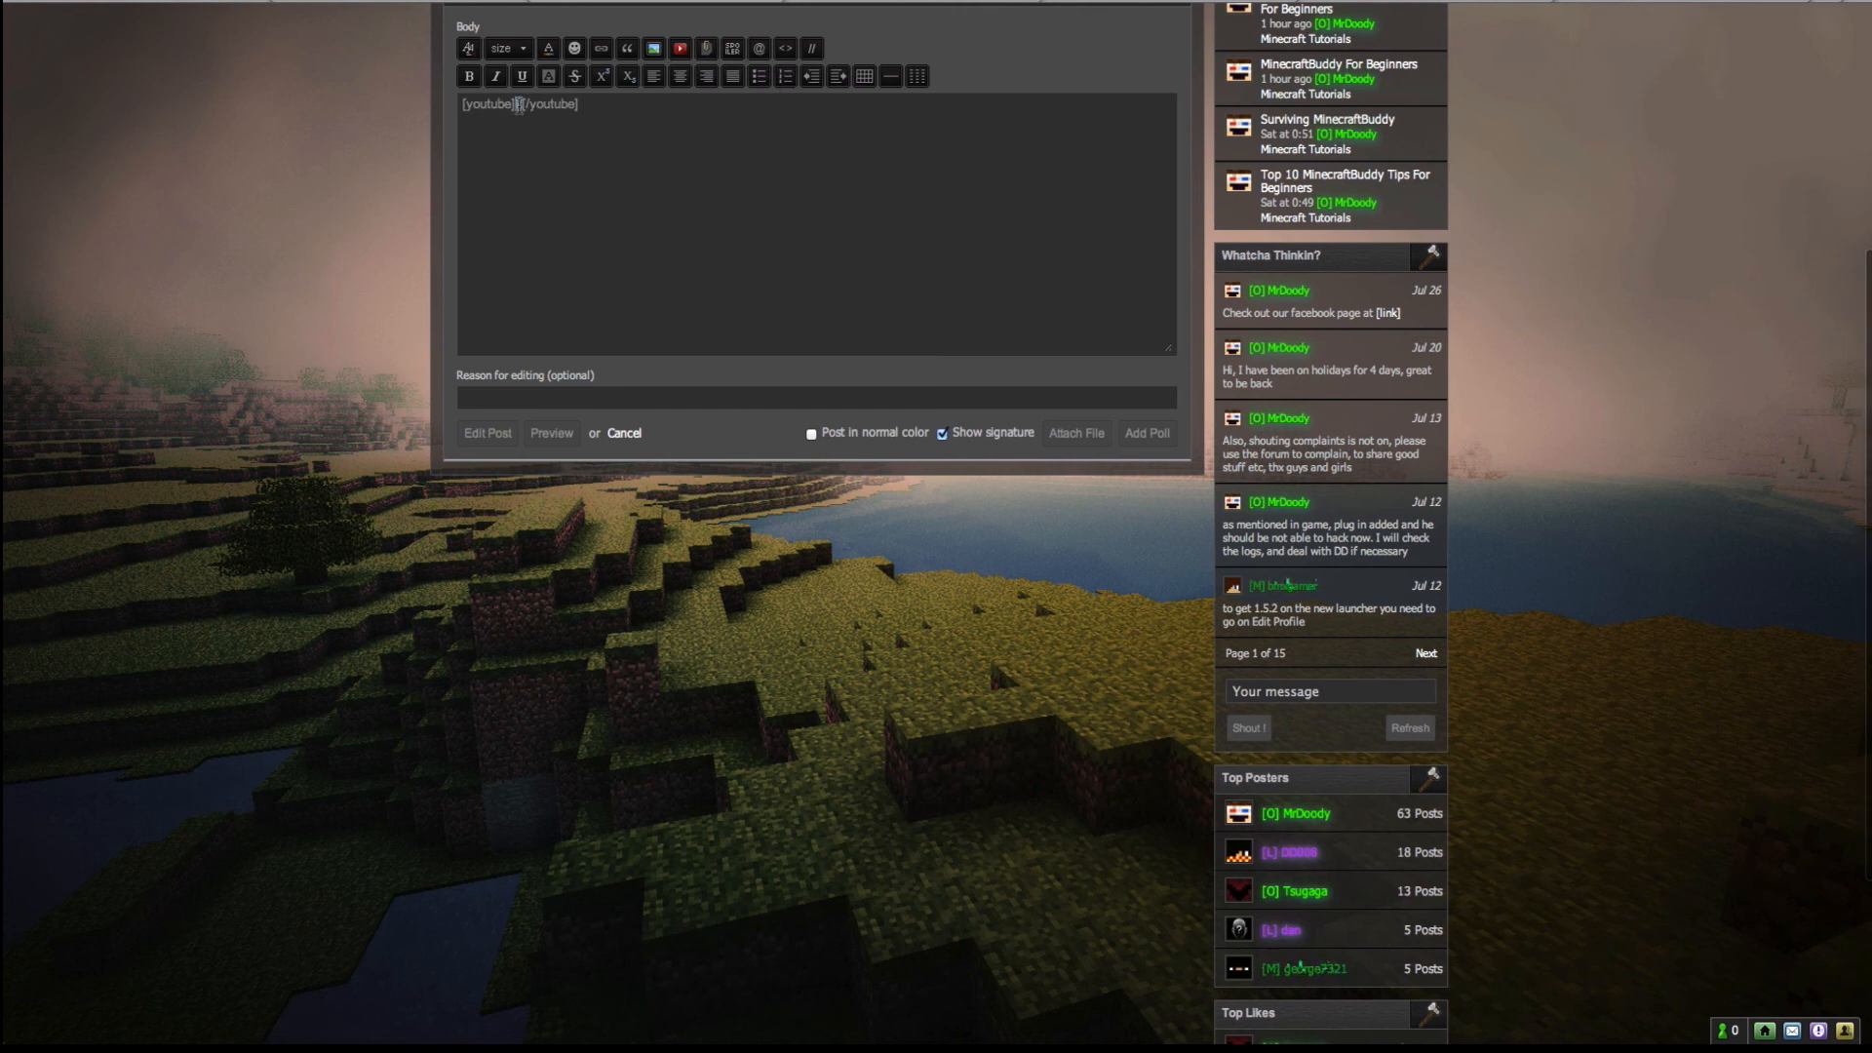
pyautogui.write('http://youtu.be/YgXyt28YsGk')
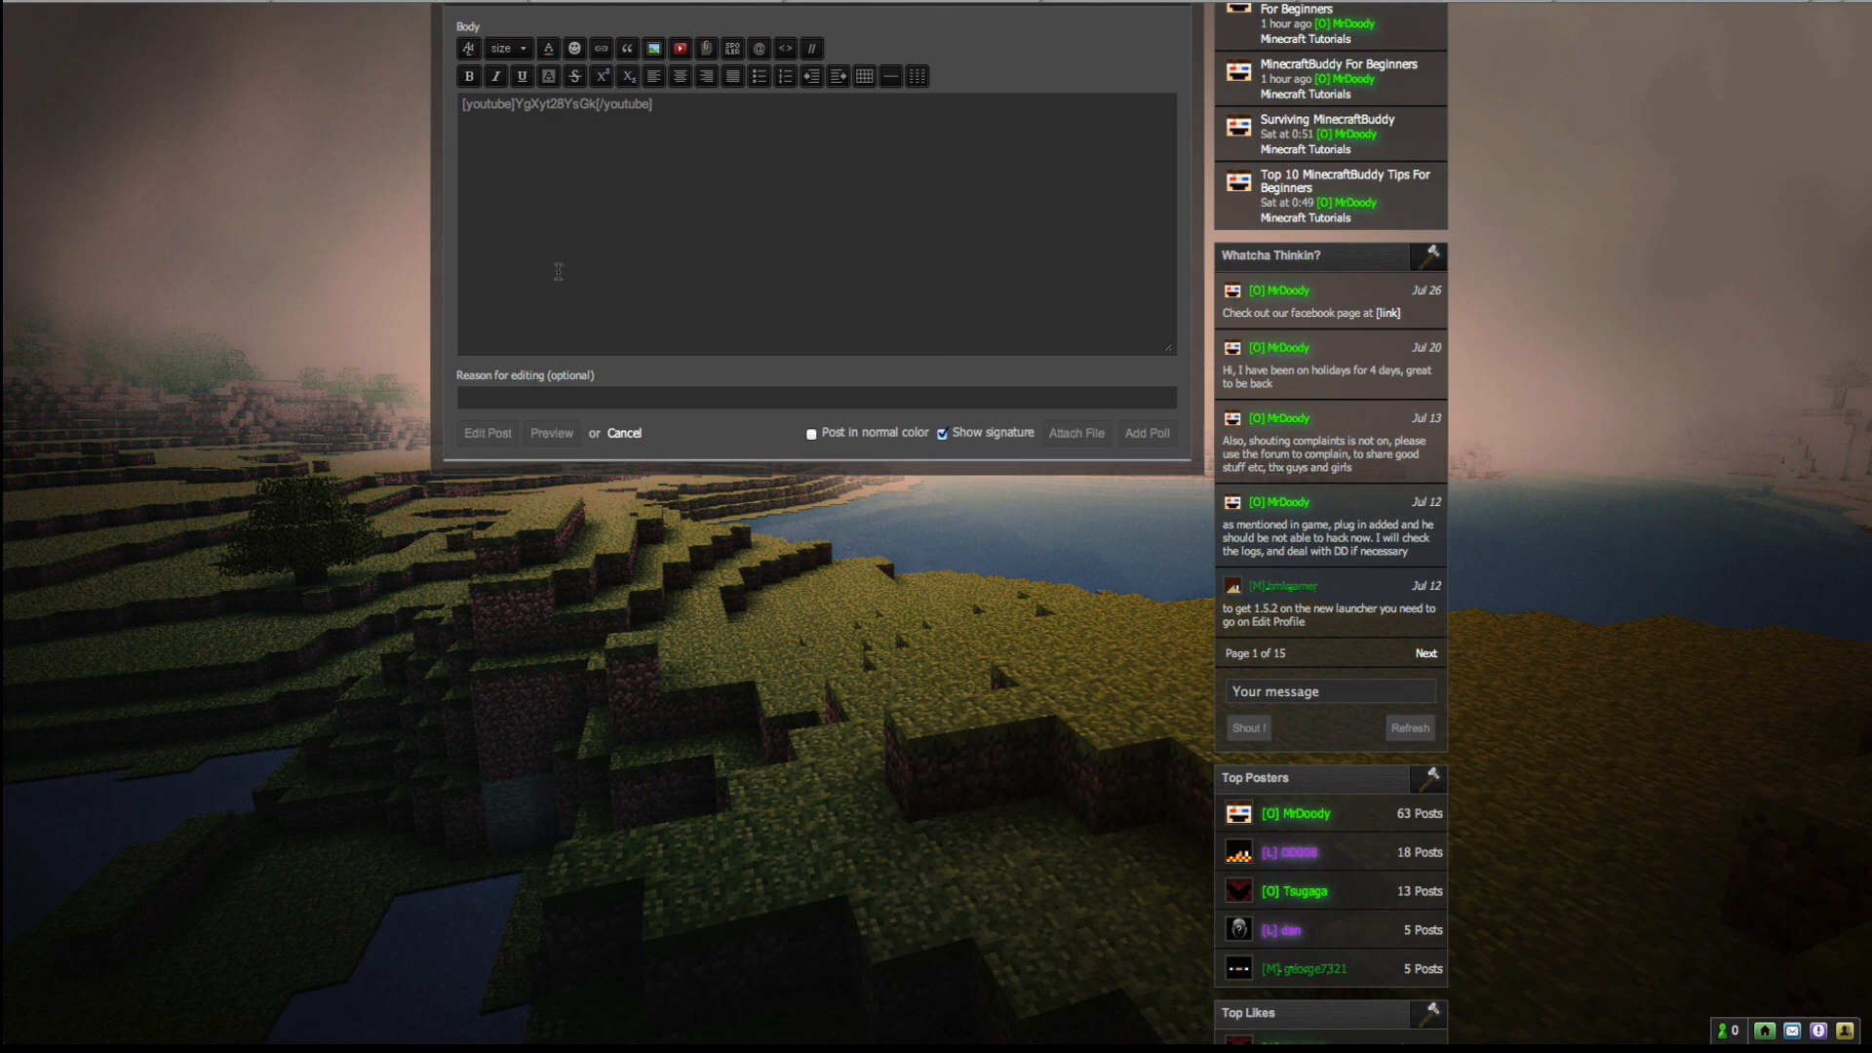
# Step: Publish the Test thread with the embedded tutorial video player
pyautogui.click(488, 433)
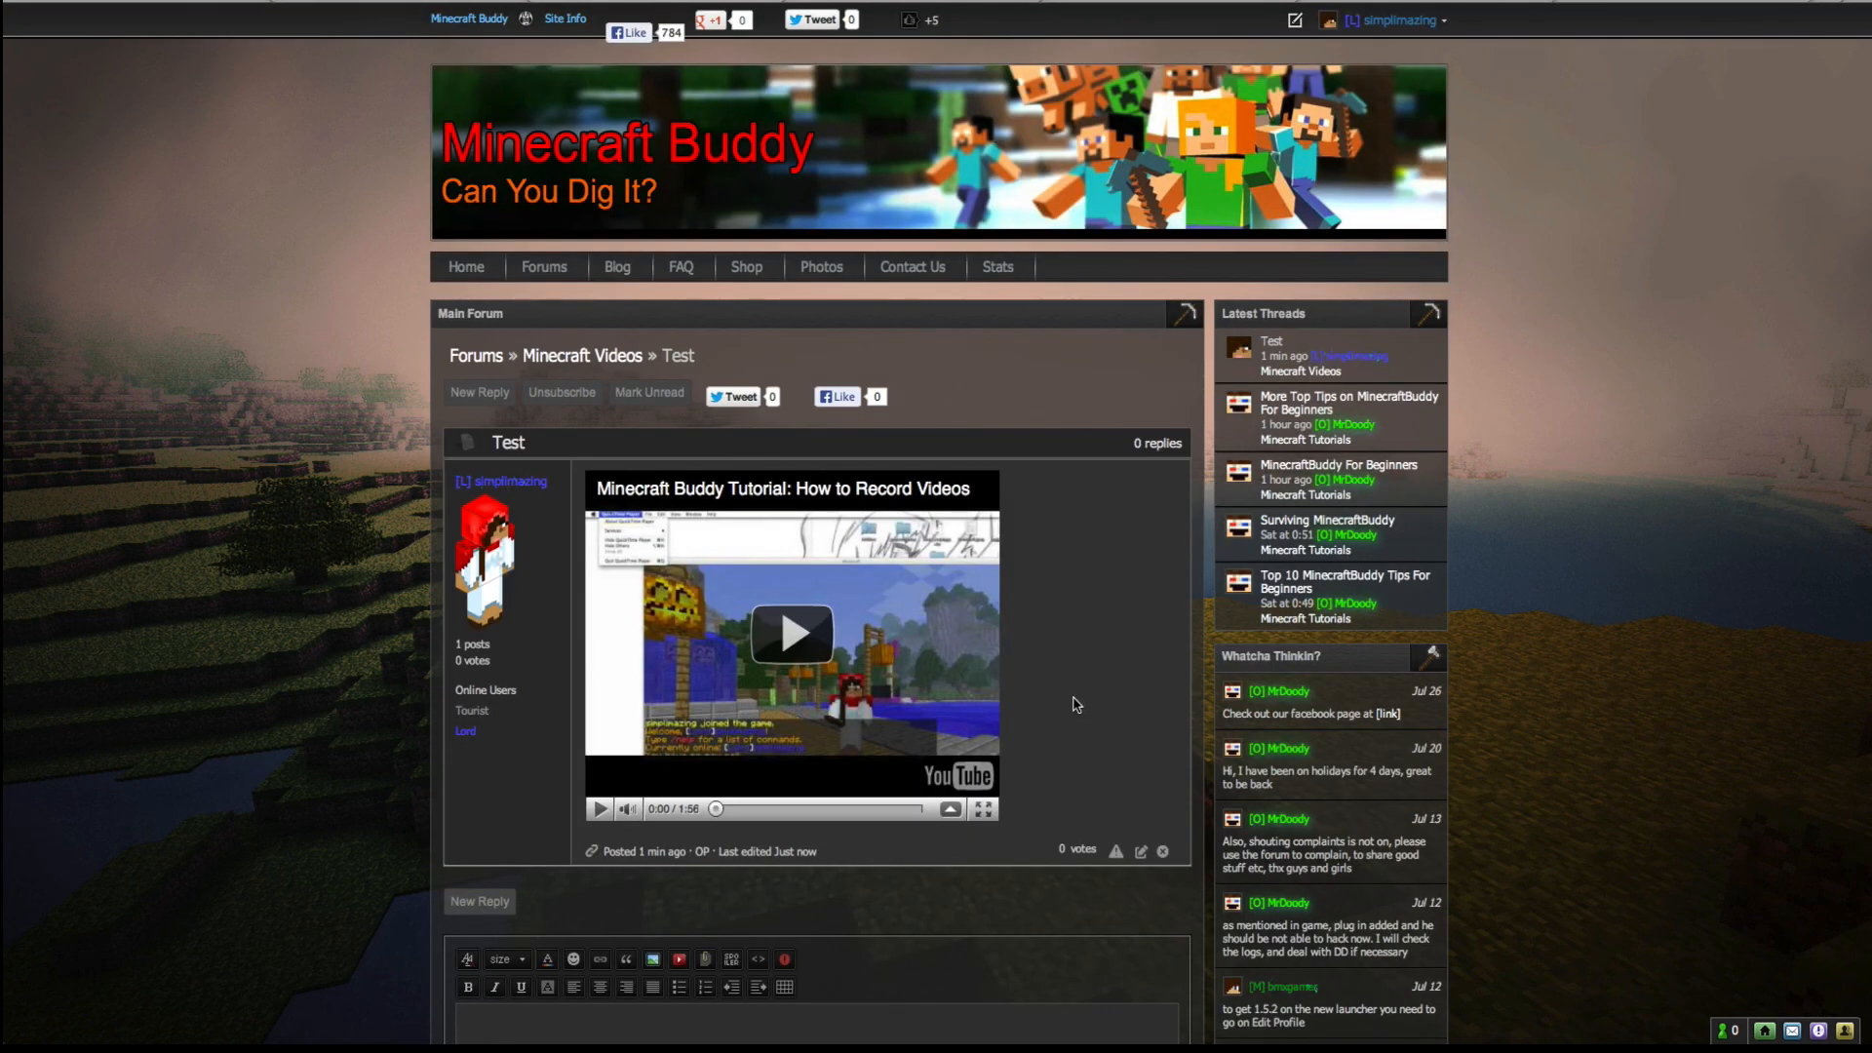
pyautogui.moveTo(1104, 788)
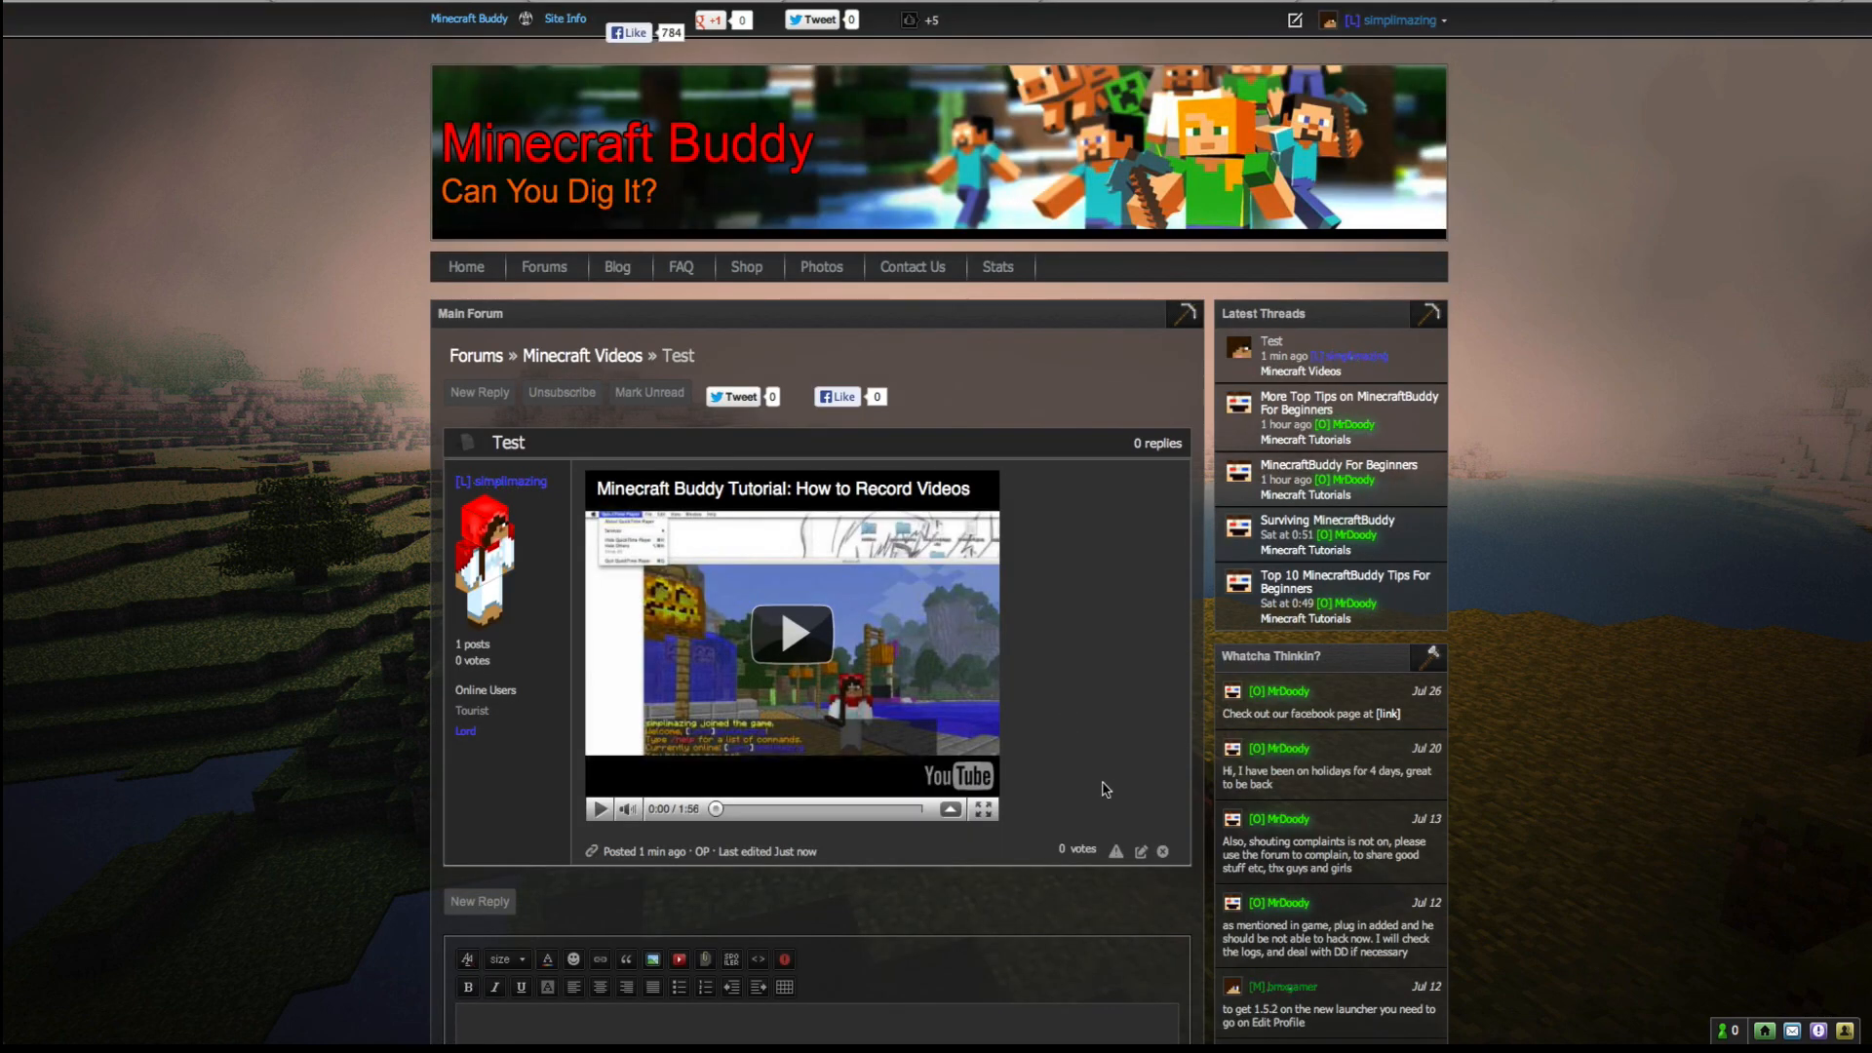
pyautogui.moveTo(1158, 853)
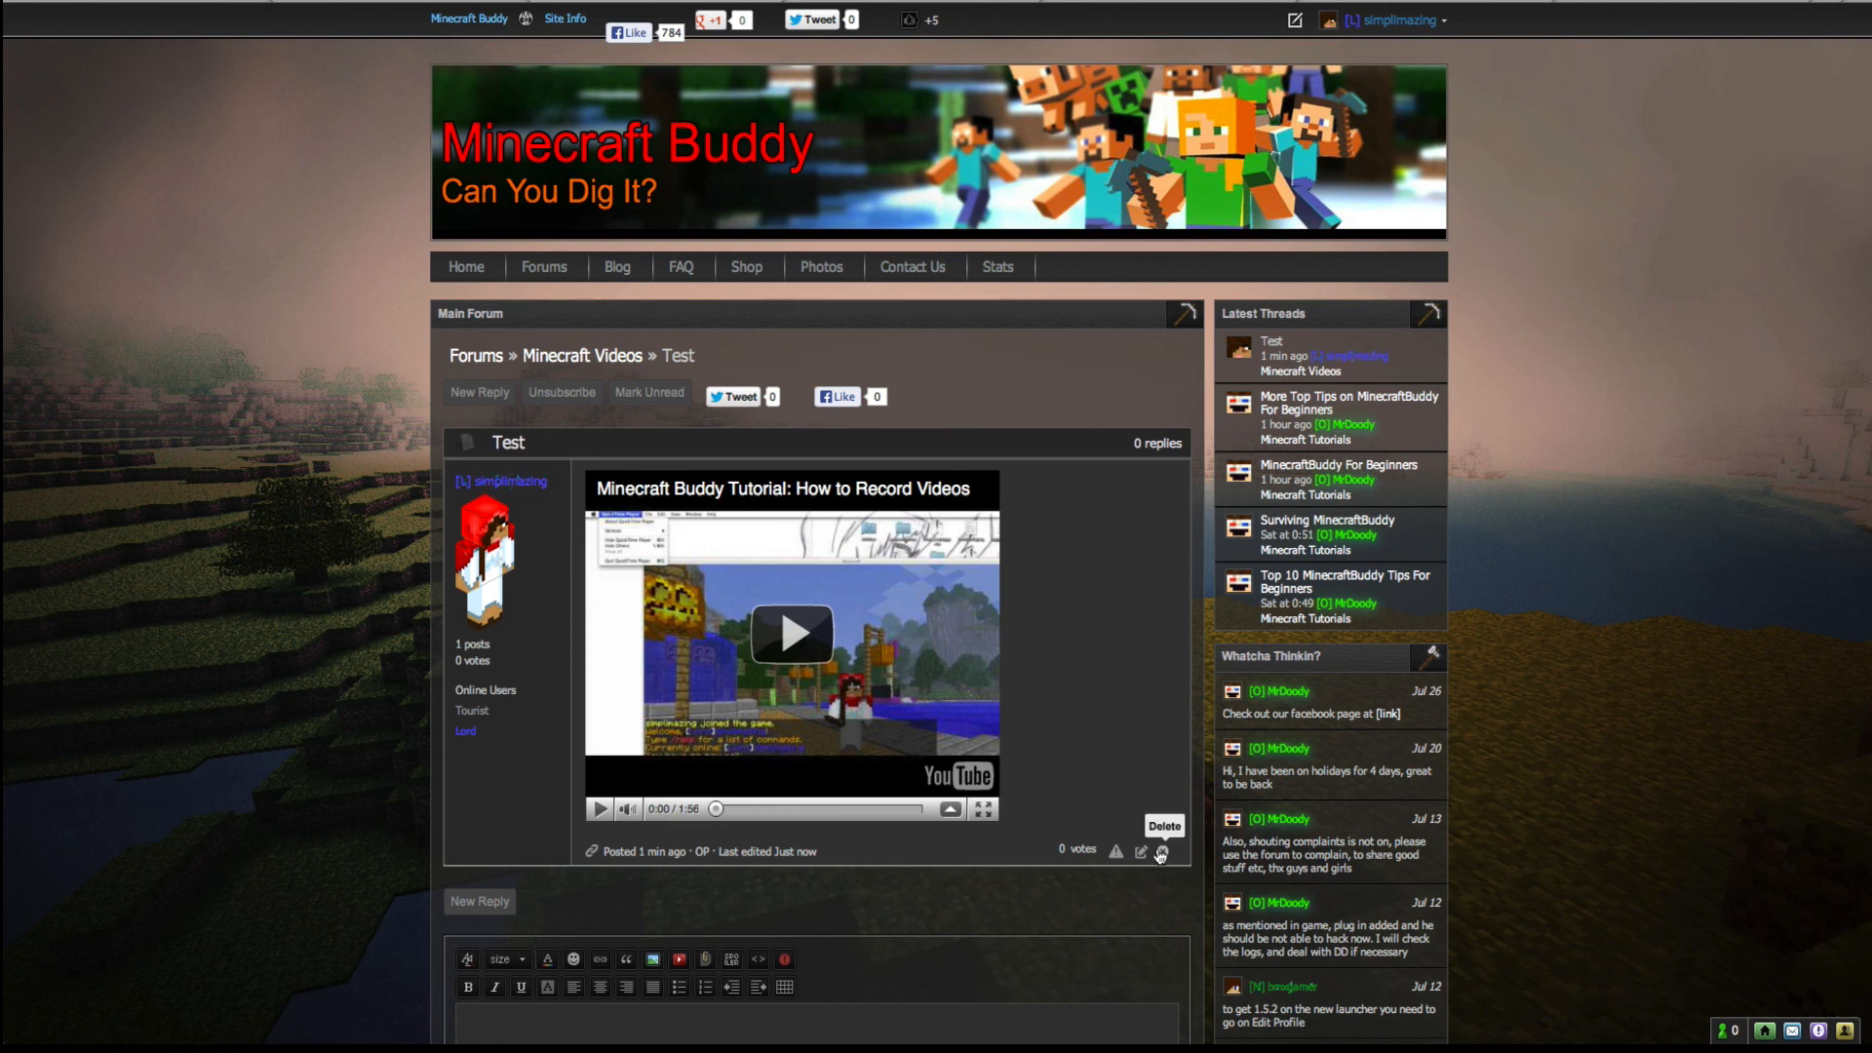
pyautogui.moveTo(1157, 829)
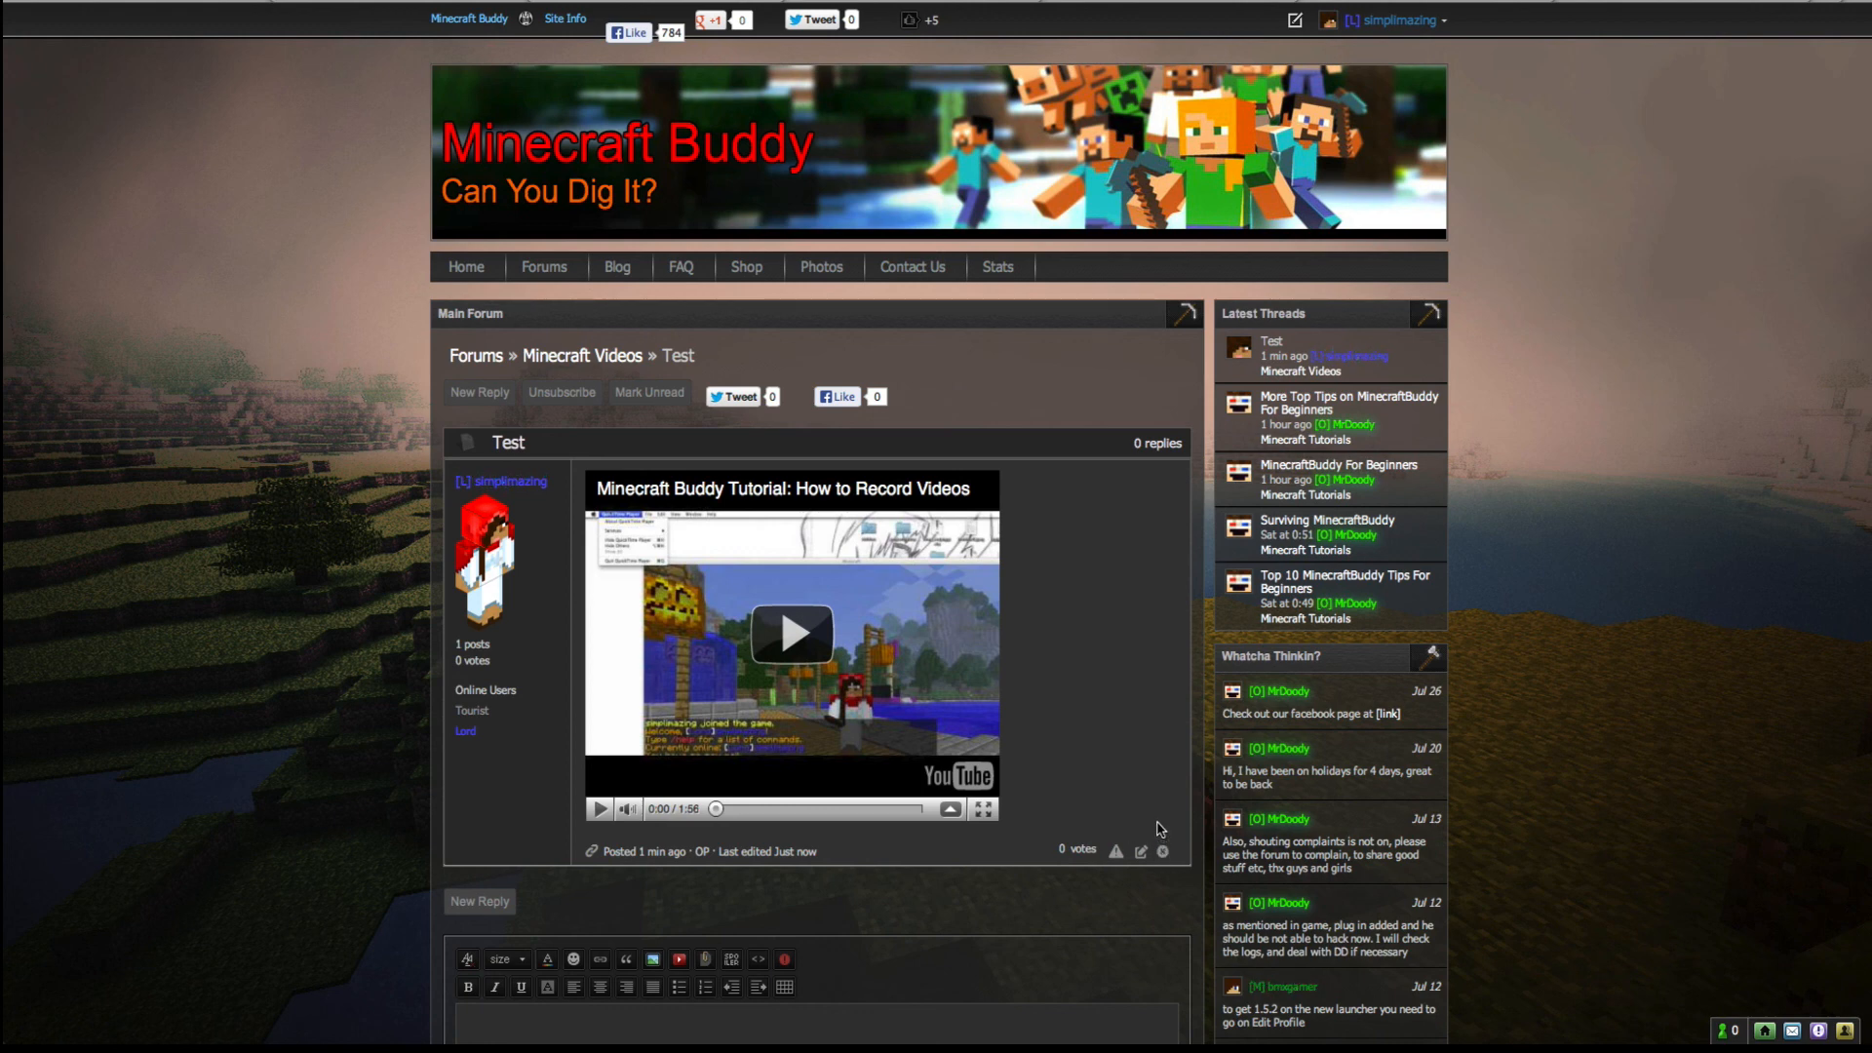